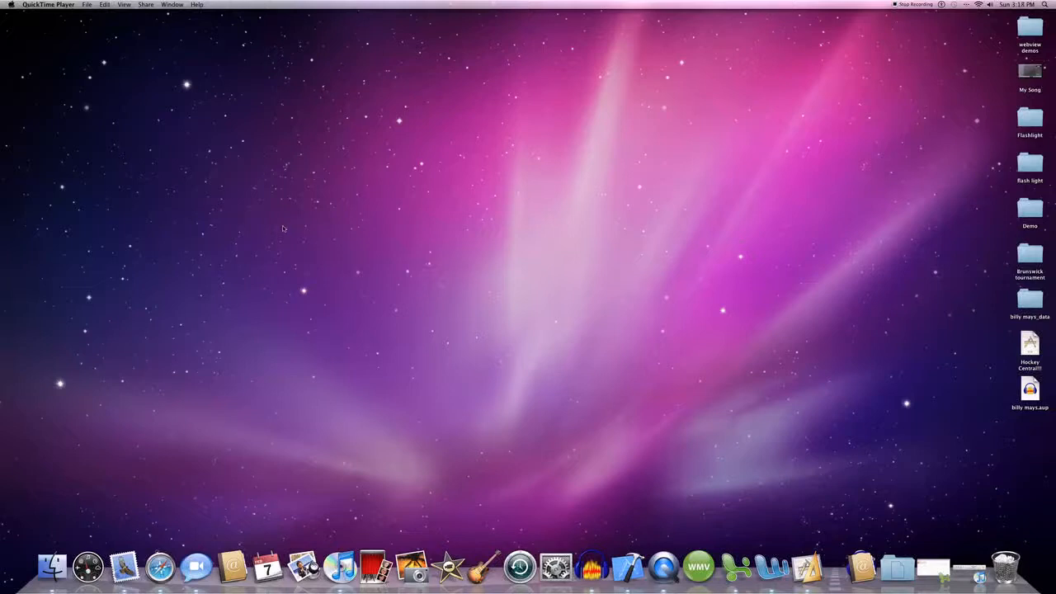
{"action": "mouse_move", "coordinate": [627, 574]}
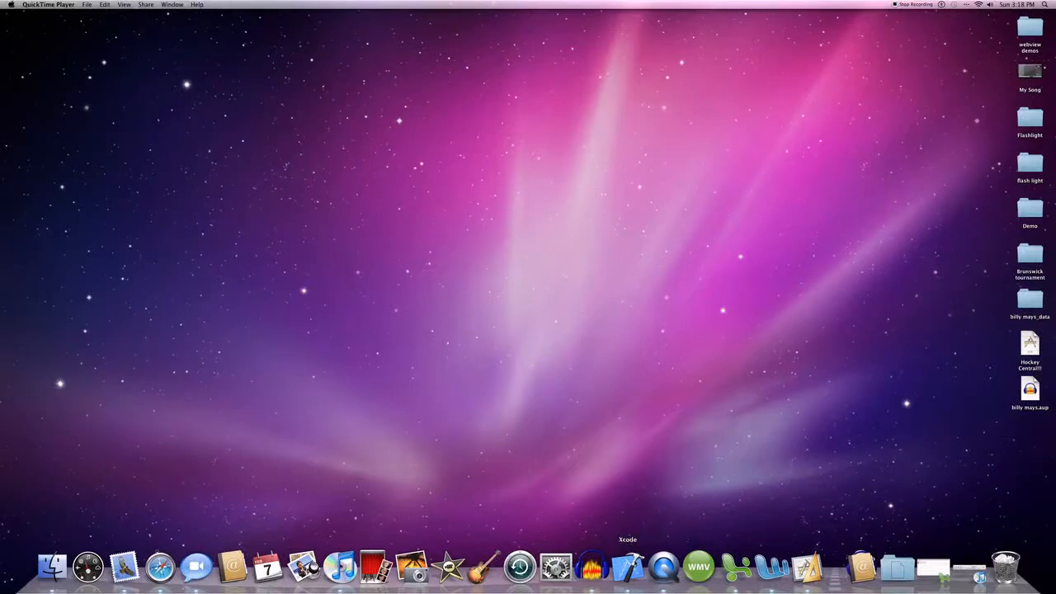
- Launch Xcode from the Dock and bring it to the front
{"action": "left_click", "coordinate": [626, 571]}
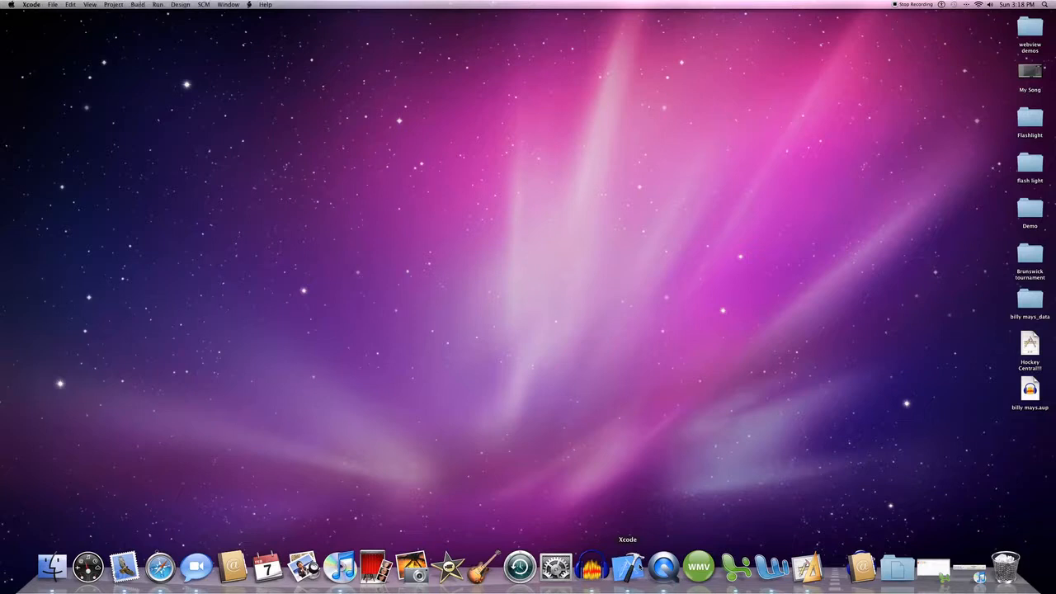
{"action": "mouse_move", "coordinate": [640, 516]}
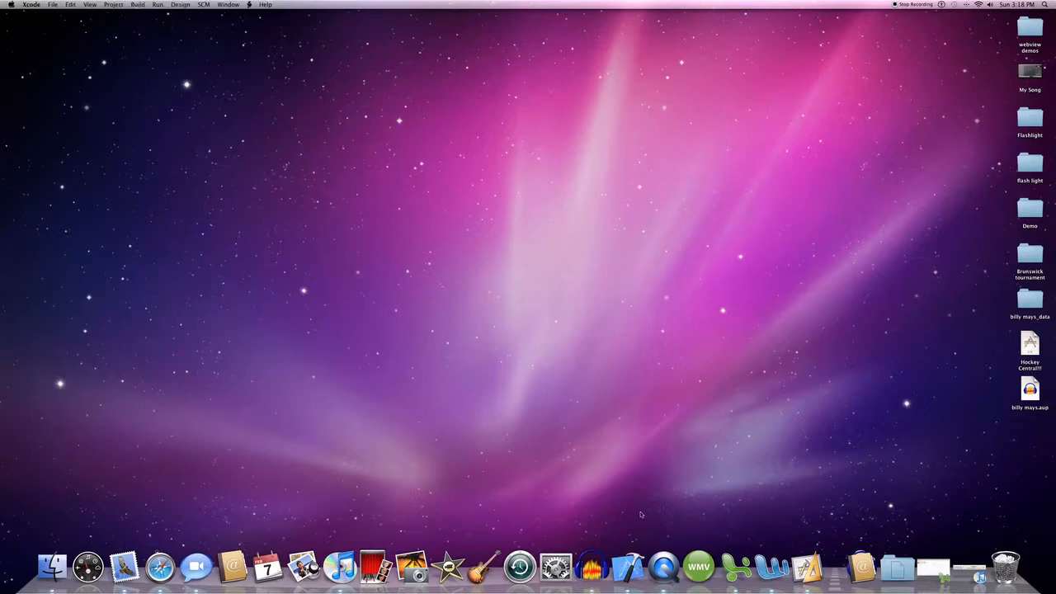
{"action": "mouse_move", "coordinate": [612, 517]}
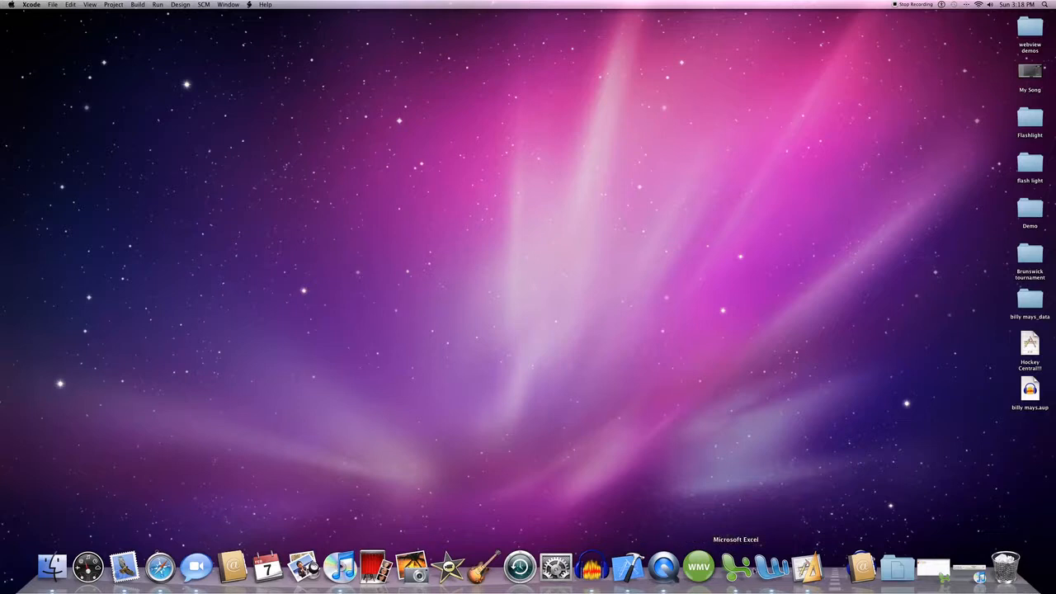
{"action": "mouse_move", "coordinate": [661, 570]}
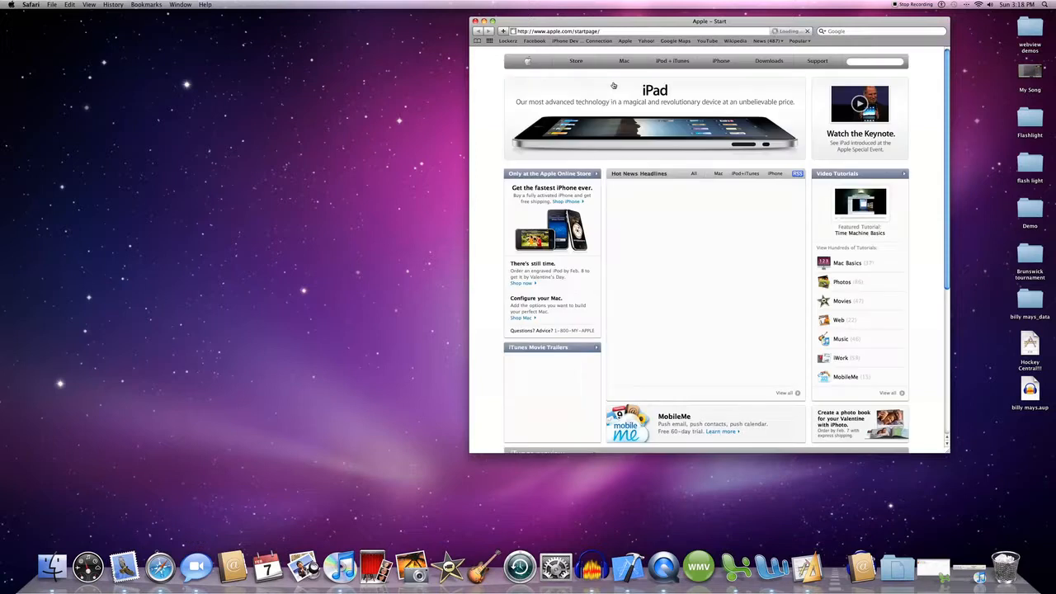
- Search apple.com for 'iphone dev' and open the iPhone Developer Program result
{"action": "scroll", "scroll_direction": "down", "scroll_amount": 3}
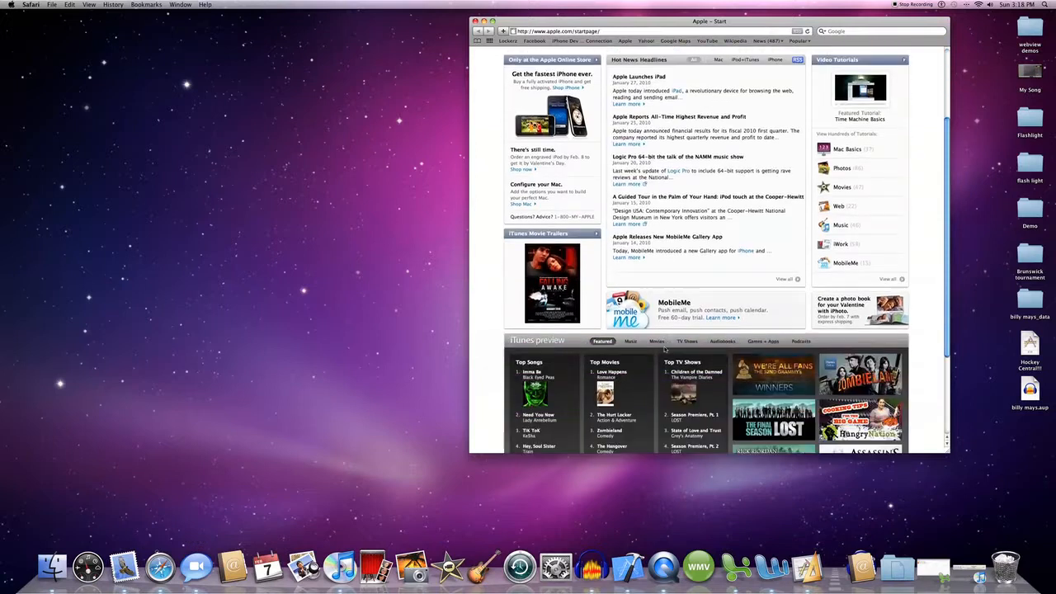
{"action": "scroll", "scroll_direction": "down", "scroll_amount": 3}
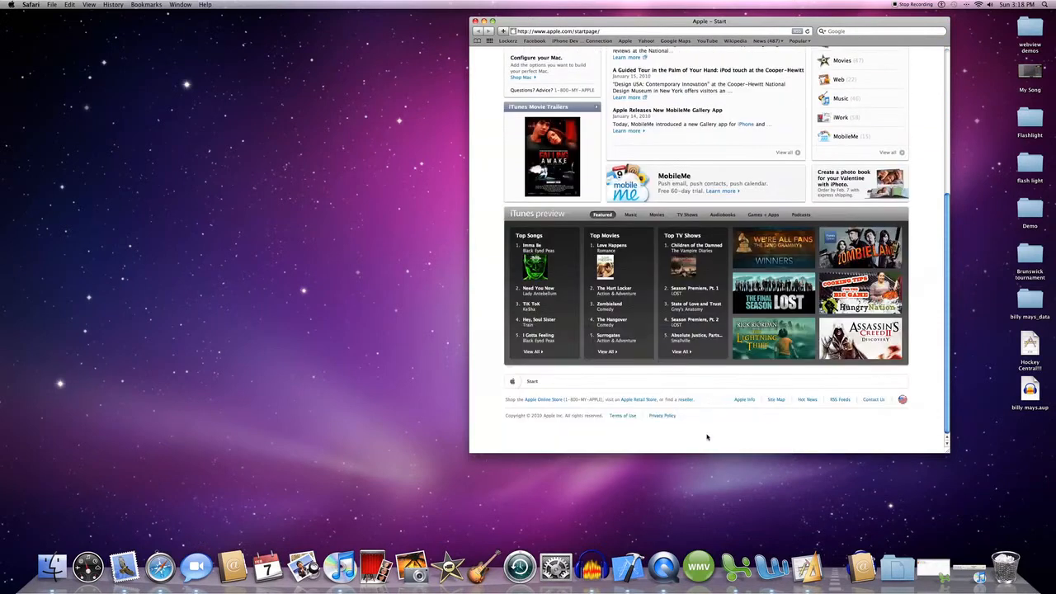
{"action": "scroll", "scroll_direction": "up", "scroll_amount": 3}
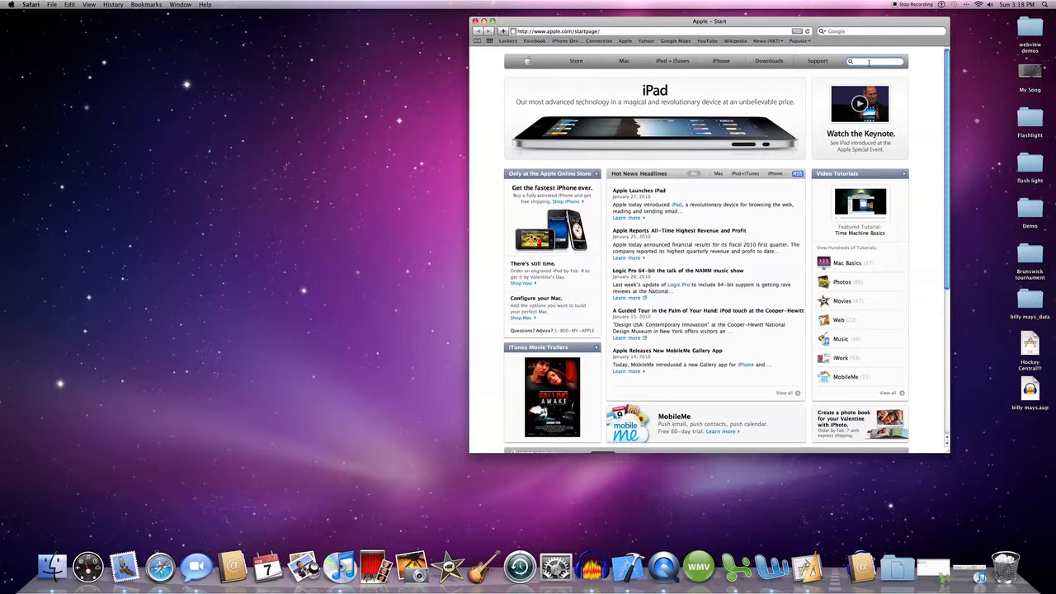
{"action": "type", "text": "iphone dev"}
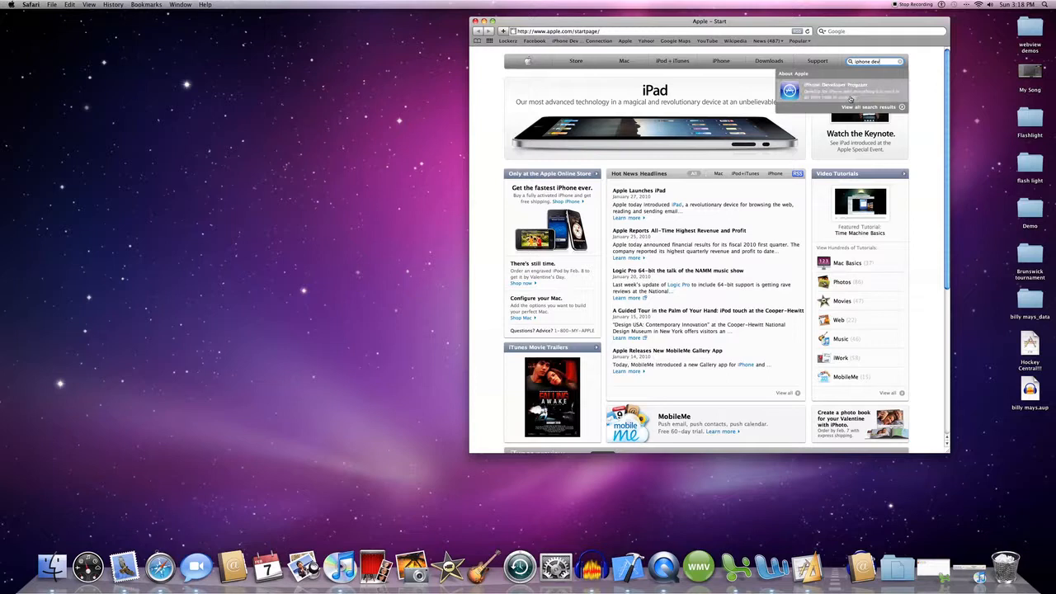
{"action": "left_click", "coordinate": [840, 88]}
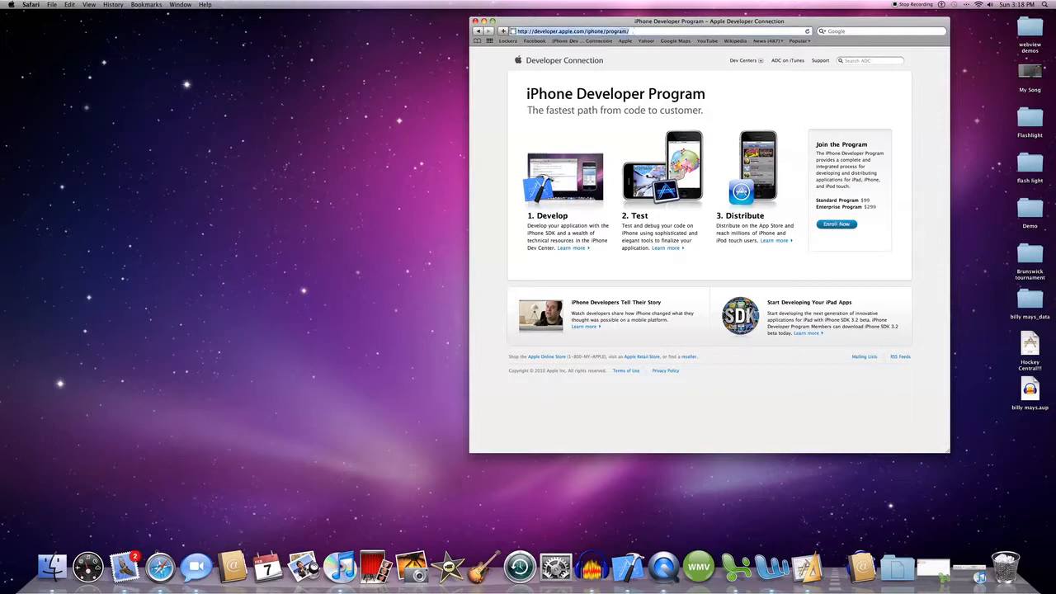
- Review the Standard vs. Enterprise enrollment comparison, then close the Safari window
{"action": "left_click", "coordinate": [657, 31]}
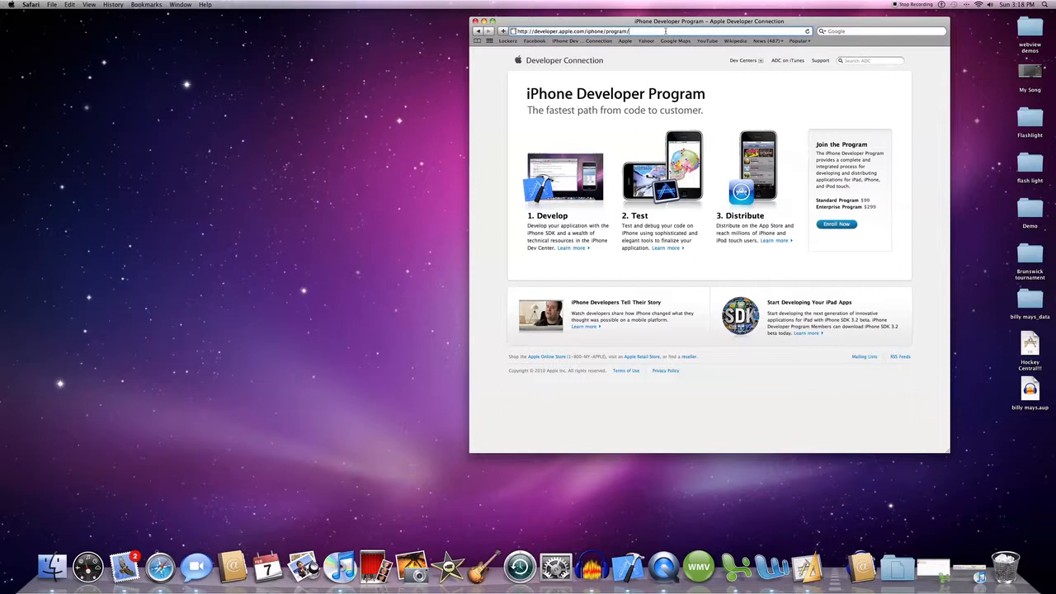
{"action": "mouse_move", "coordinate": [830, 238]}
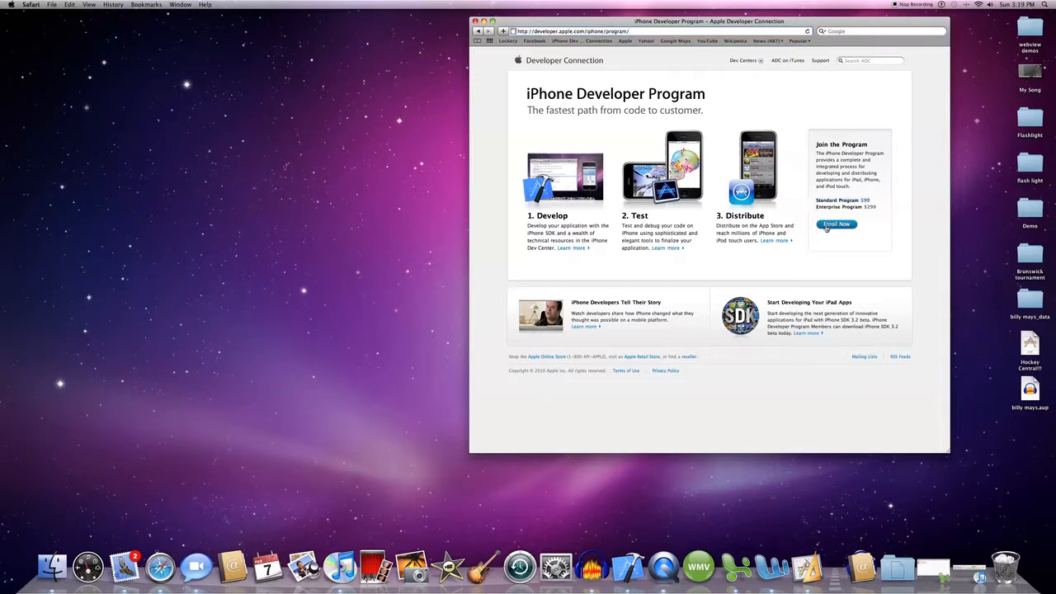
{"action": "left_click", "coordinate": [838, 223]}
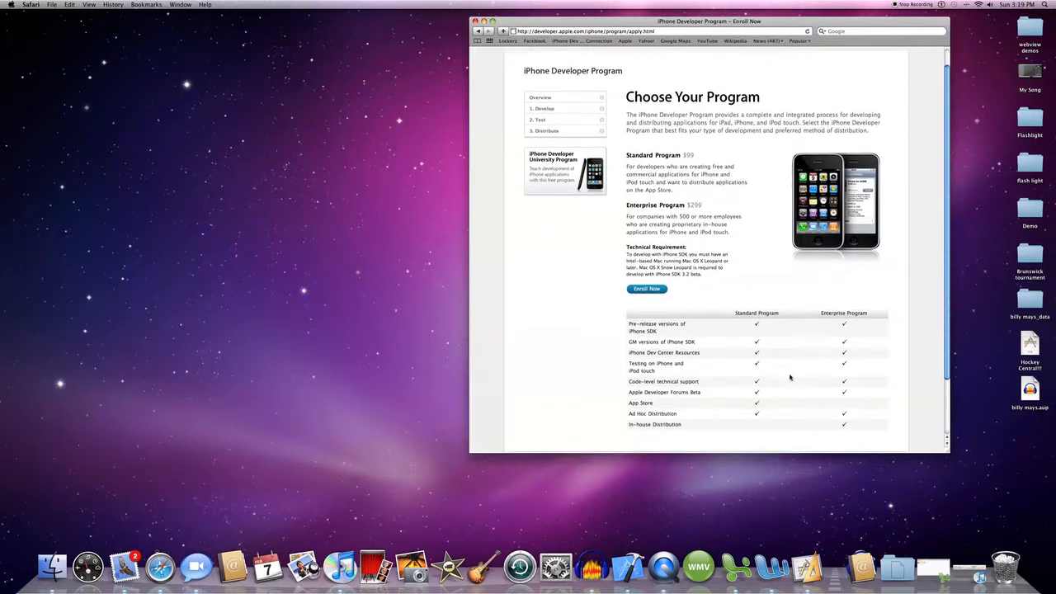
{"action": "scroll", "scroll_direction": "down", "scroll_amount": 3}
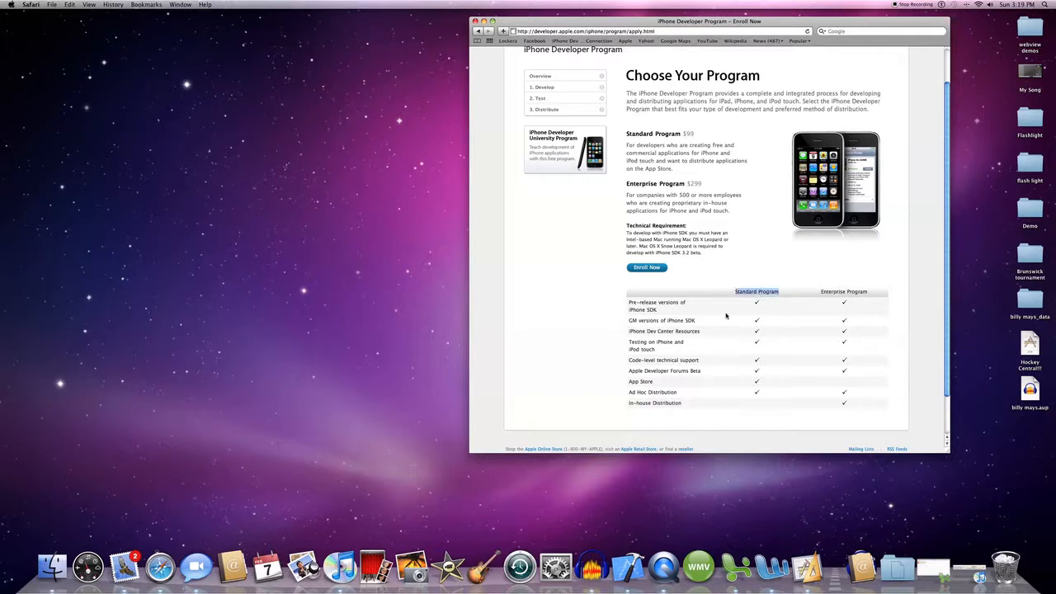
{"action": "mouse_move", "coordinate": [856, 379]}
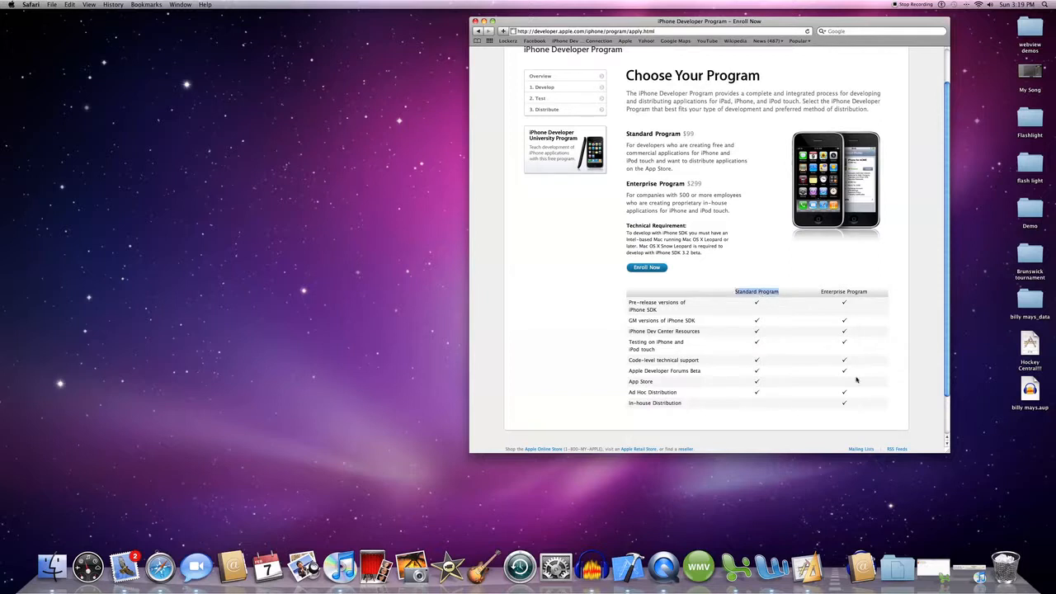
{"action": "scroll", "scroll_direction": "down", "scroll_amount": 3}
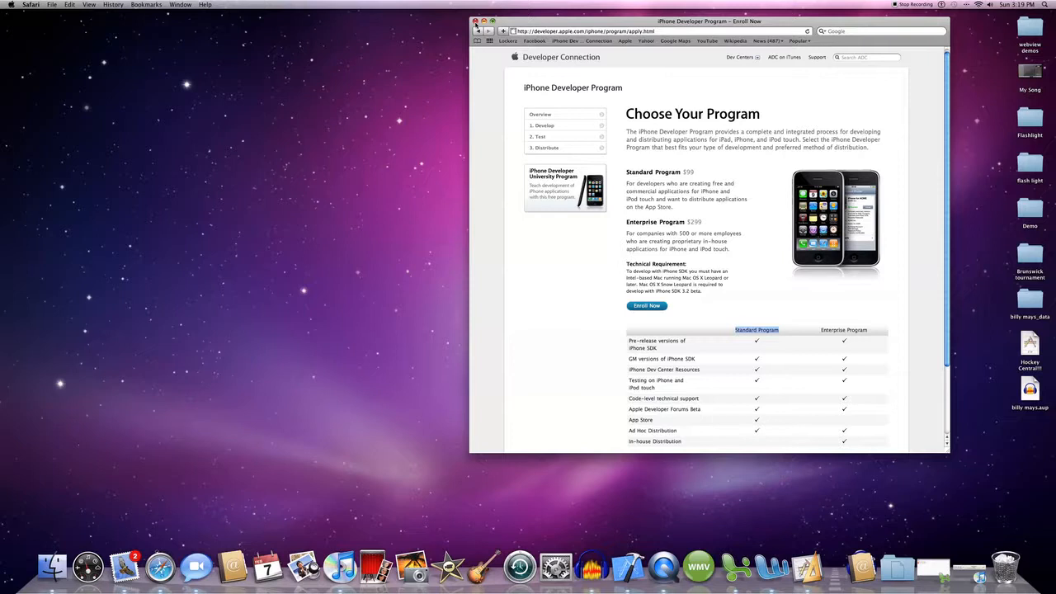
{"action": "left_click", "coordinate": [477, 18]}
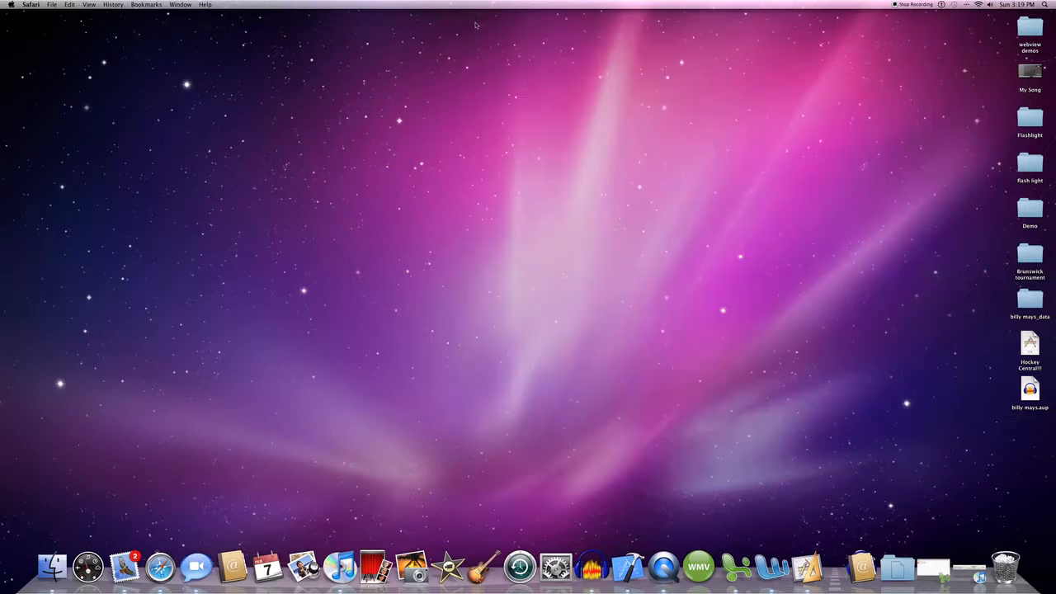
{"action": "mouse_move", "coordinate": [657, 574]}
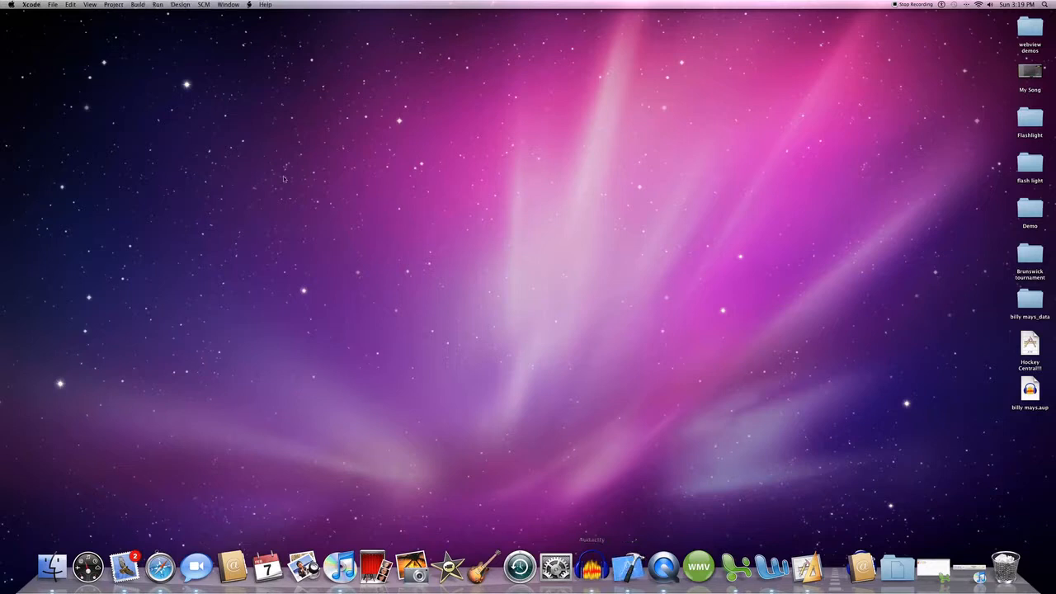
- Start a new project using the iPhone OS Tab Bar Application template
{"action": "left_click", "coordinate": [56, 4]}
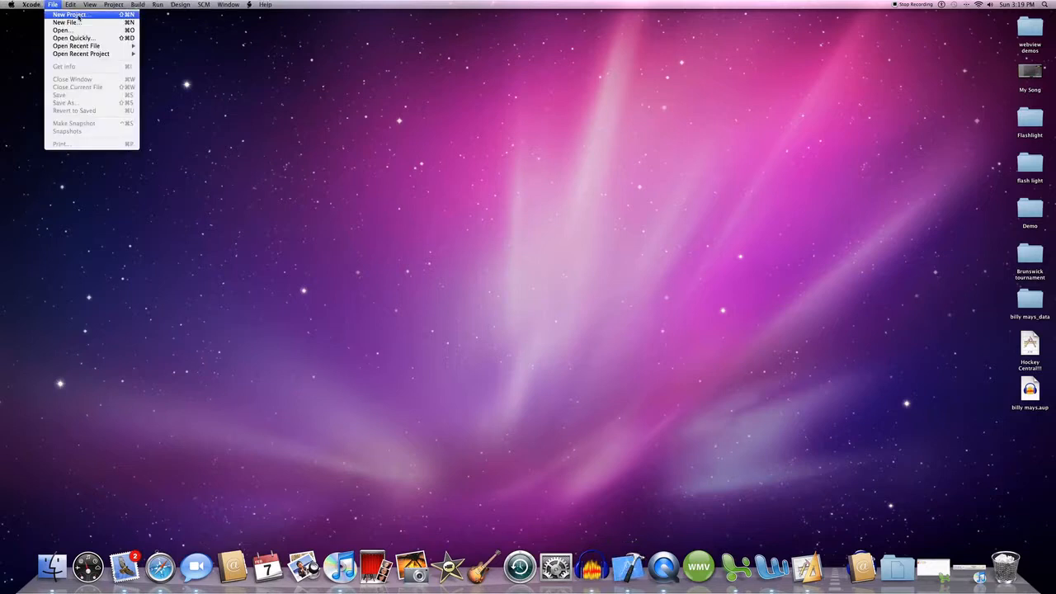
{"action": "left_click", "coordinate": [74, 15]}
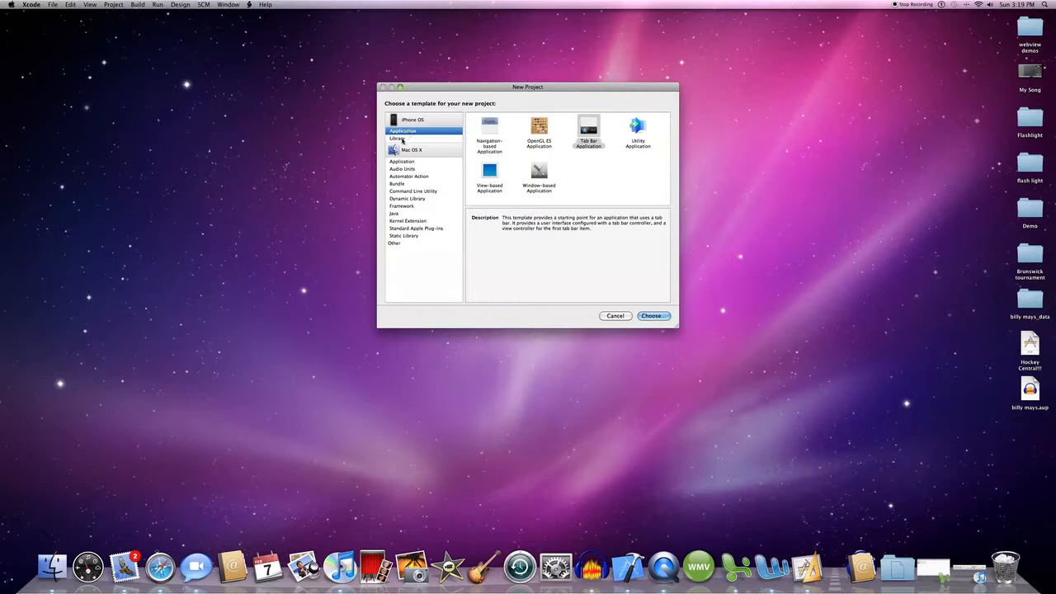
{"action": "left_click", "coordinate": [399, 138]}
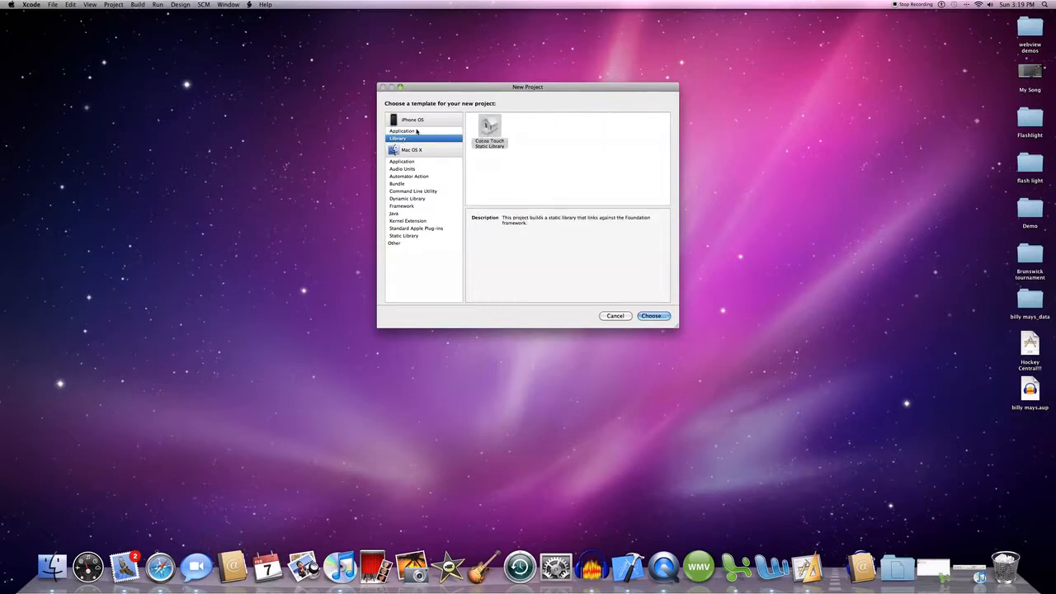
{"action": "left_click", "coordinate": [403, 130]}
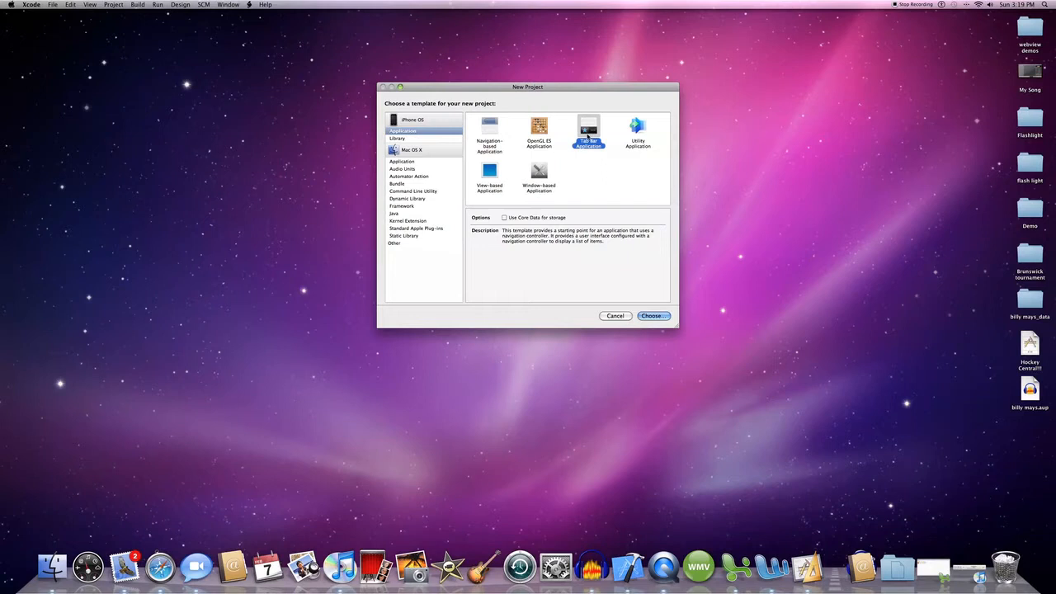
{"action": "left_click", "coordinate": [654, 315]}
{"action": "type", "text": "steelers t"}
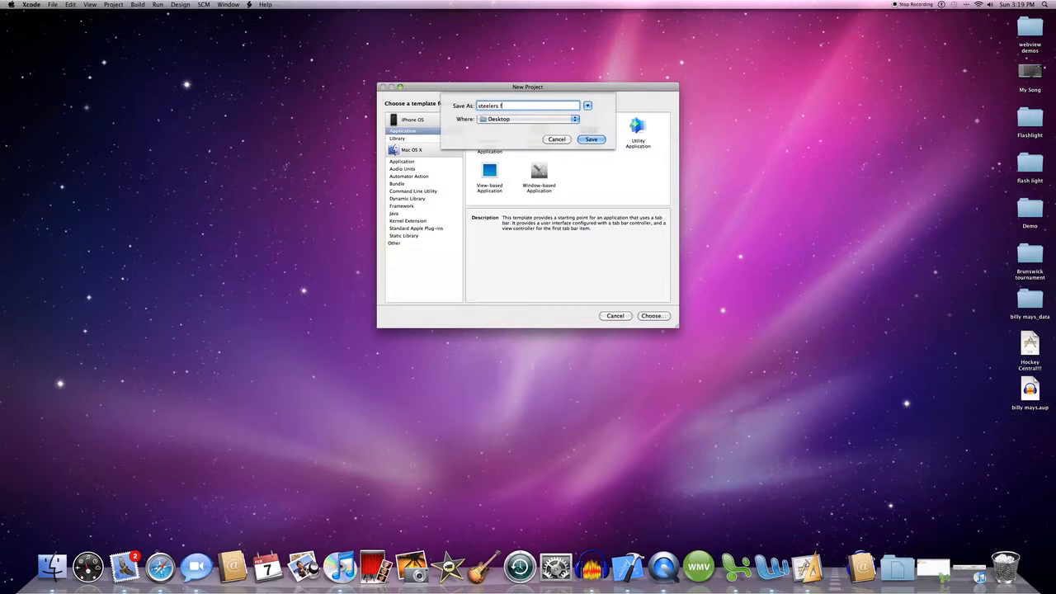
- Save the new project to the Desktop as 'steelers flashlight'
{"action": "type", "text": "lah"}
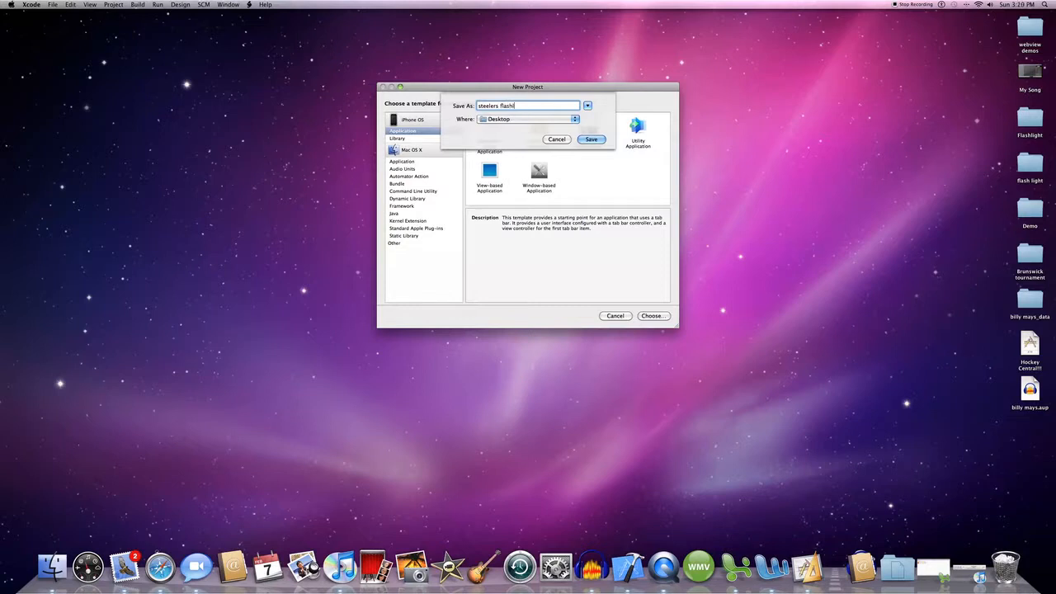
{"action": "type", "text": "light"}
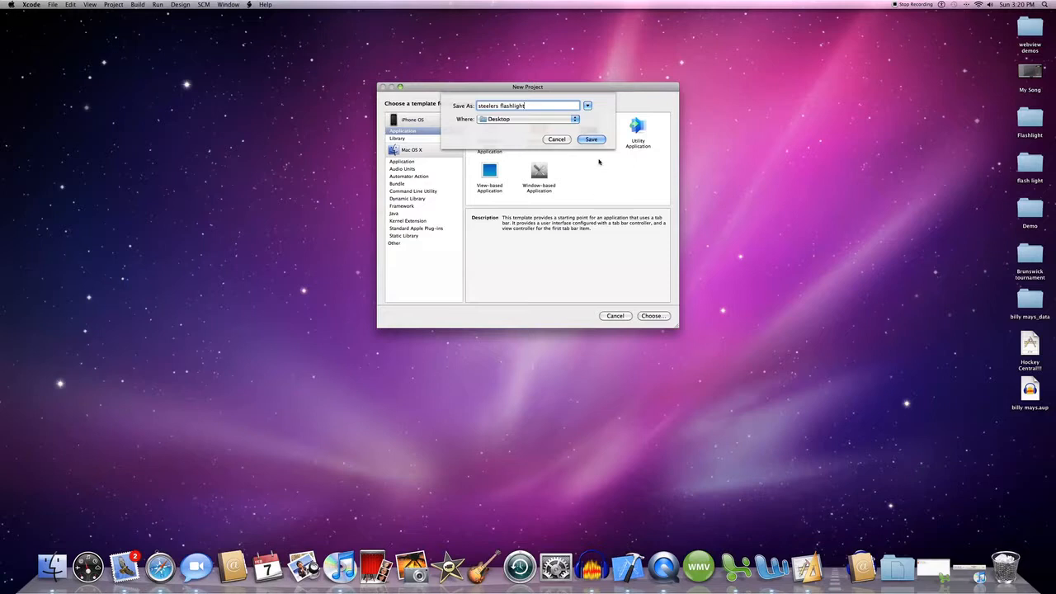
{"action": "left_click", "coordinate": [595, 138]}
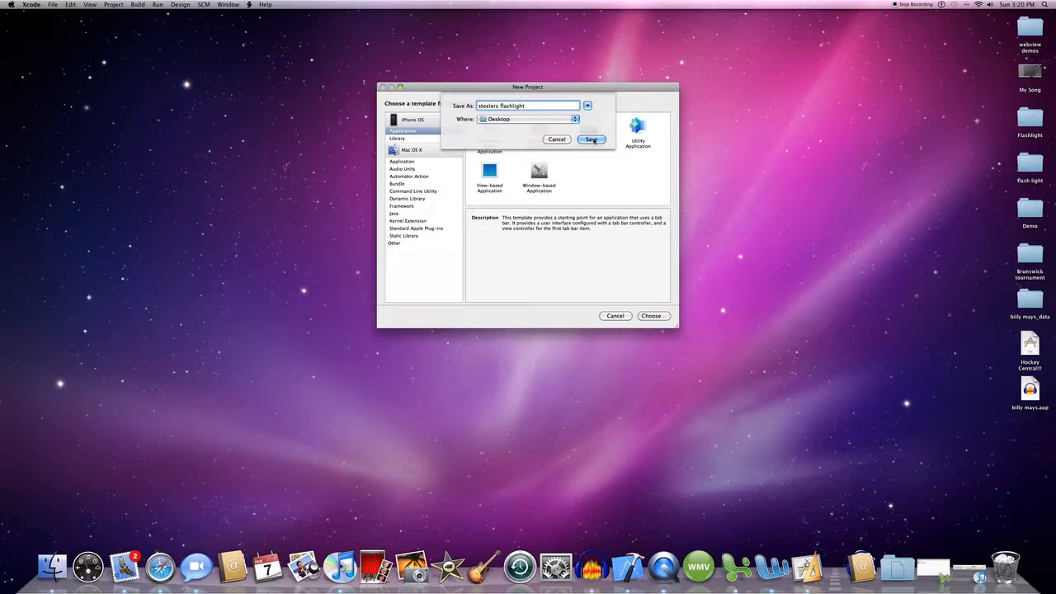
{"action": "left_click", "coordinate": [591, 138]}
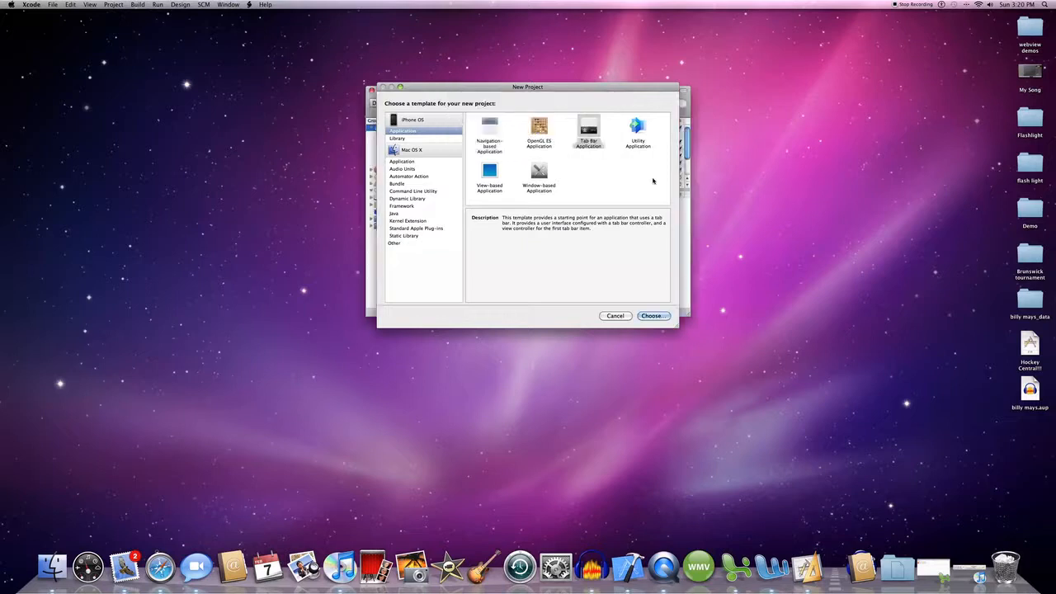
- Open MainWindow.xib from the steelers flashlight project file list in Interface Builder
{"action": "left_click", "coordinate": [654, 316]}
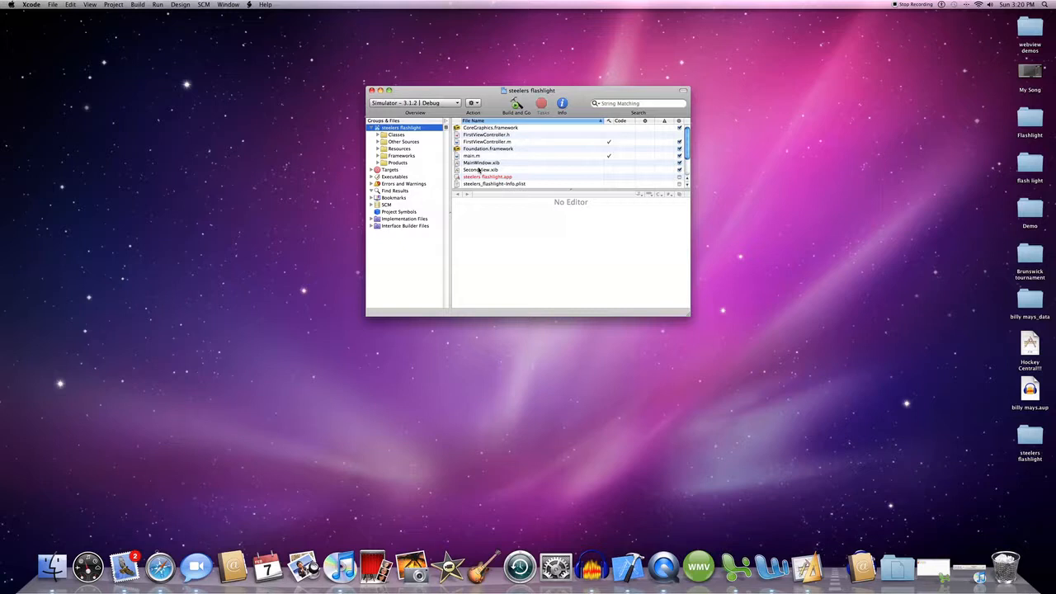
{"action": "mouse_move", "coordinate": [483, 170]}
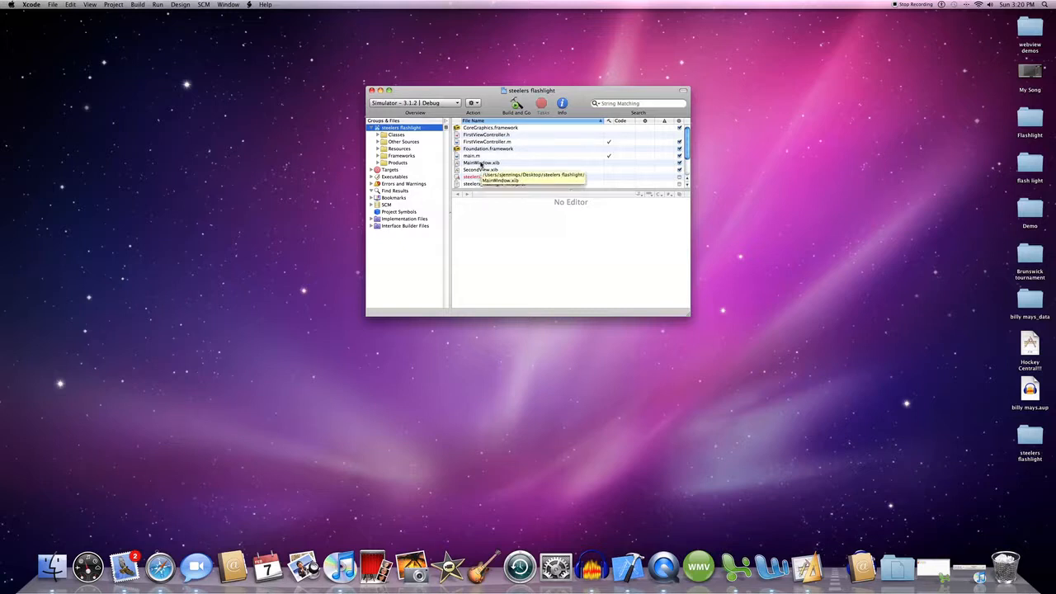
{"action": "double_click", "coordinate": [479, 163]}
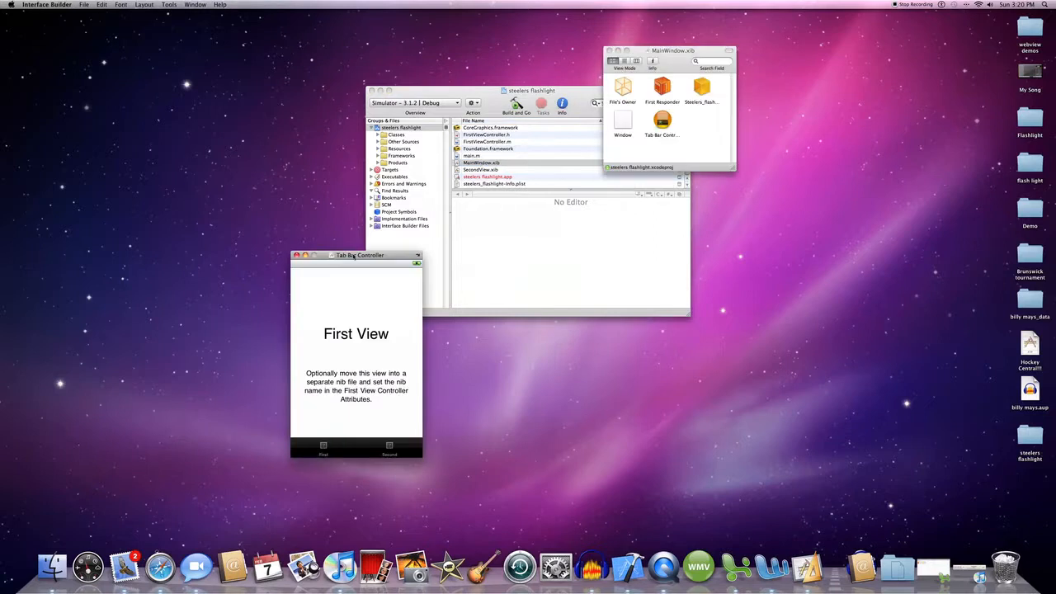
- Move the tab bar preview window aside and browse the Tools and application menus
{"action": "left_click_drag", "start_coordinate": [356, 255], "coordinate": [284, 113]}
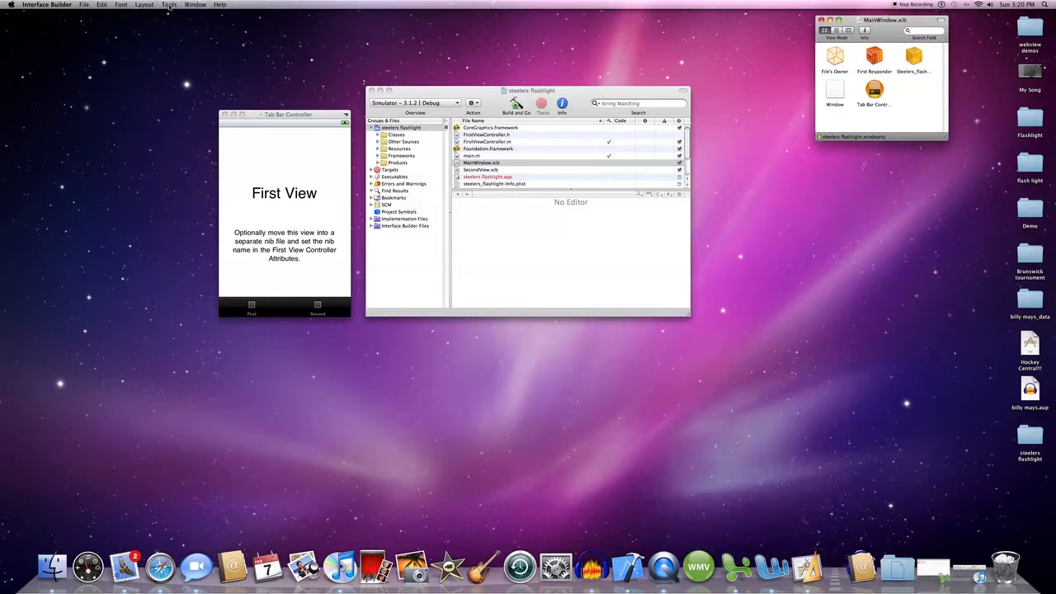
{"action": "left_click", "coordinate": [169, 4]}
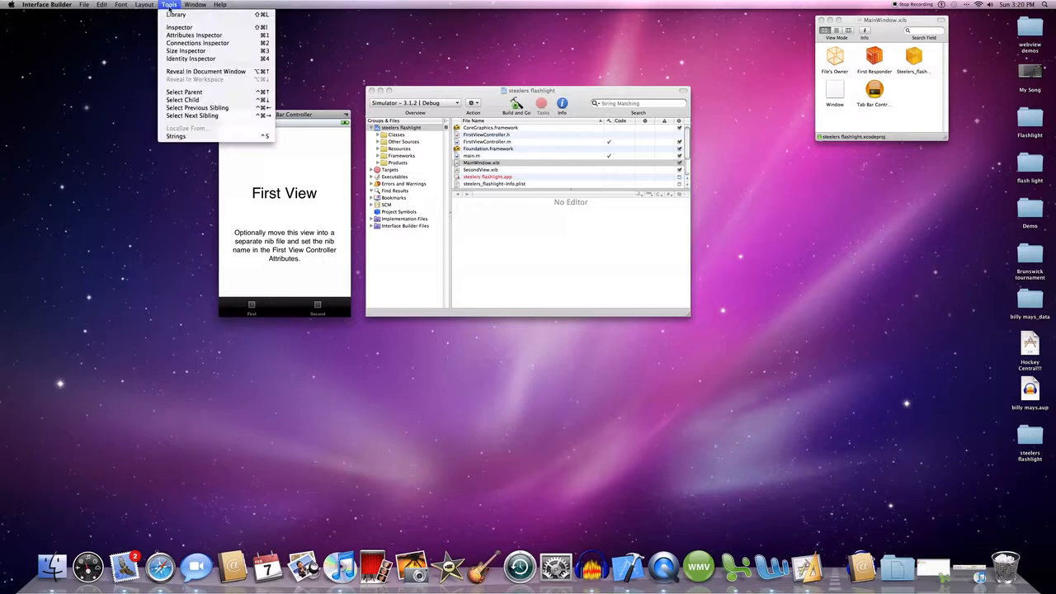
{"action": "left_click", "coordinate": [48, 4]}
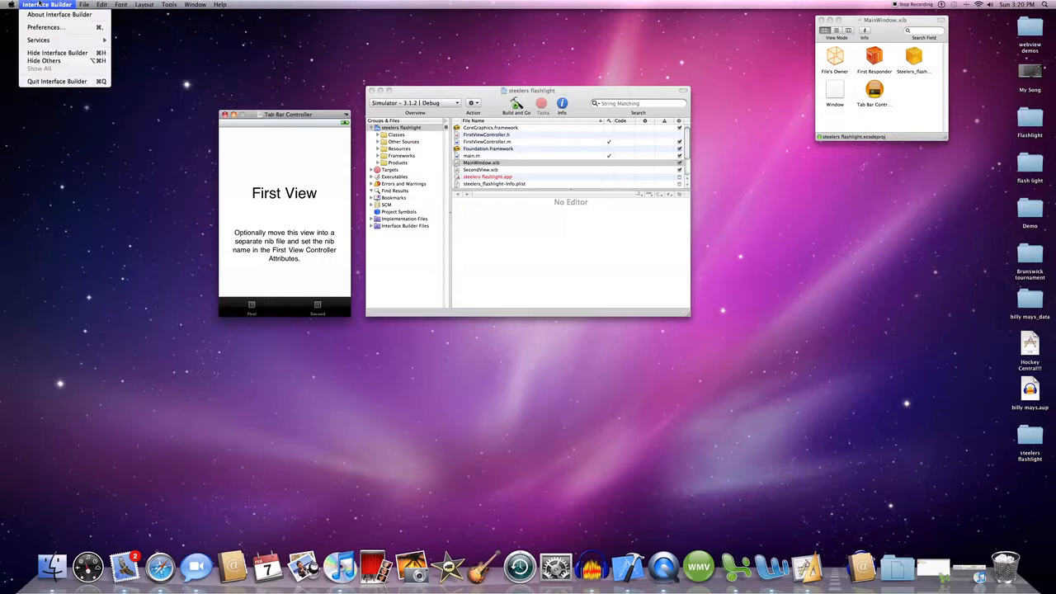
{"action": "left_click", "coordinate": [568, 138]}
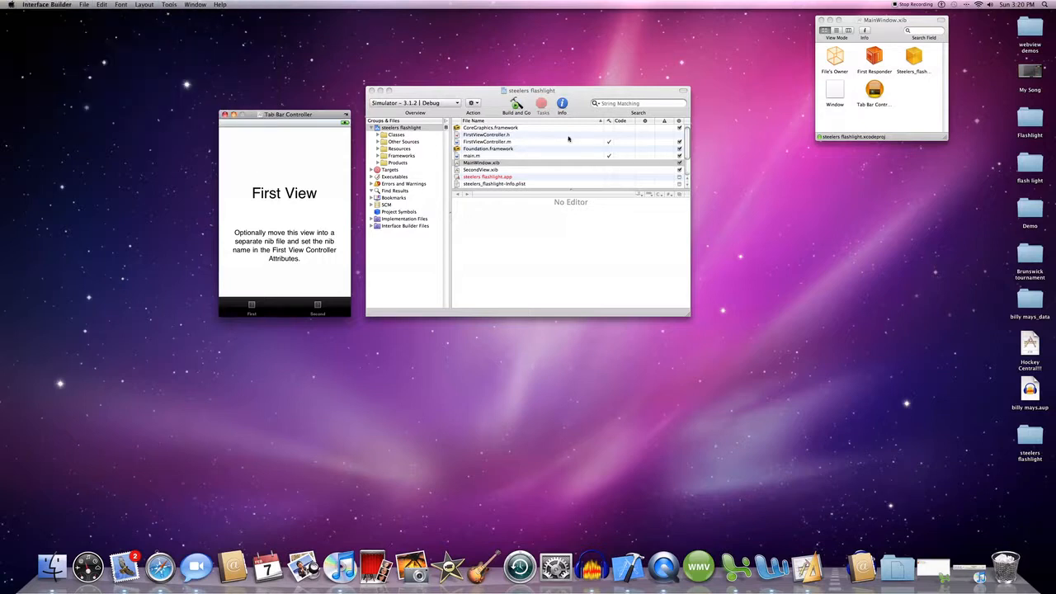
{"action": "mouse_move", "coordinate": [245, 286]}
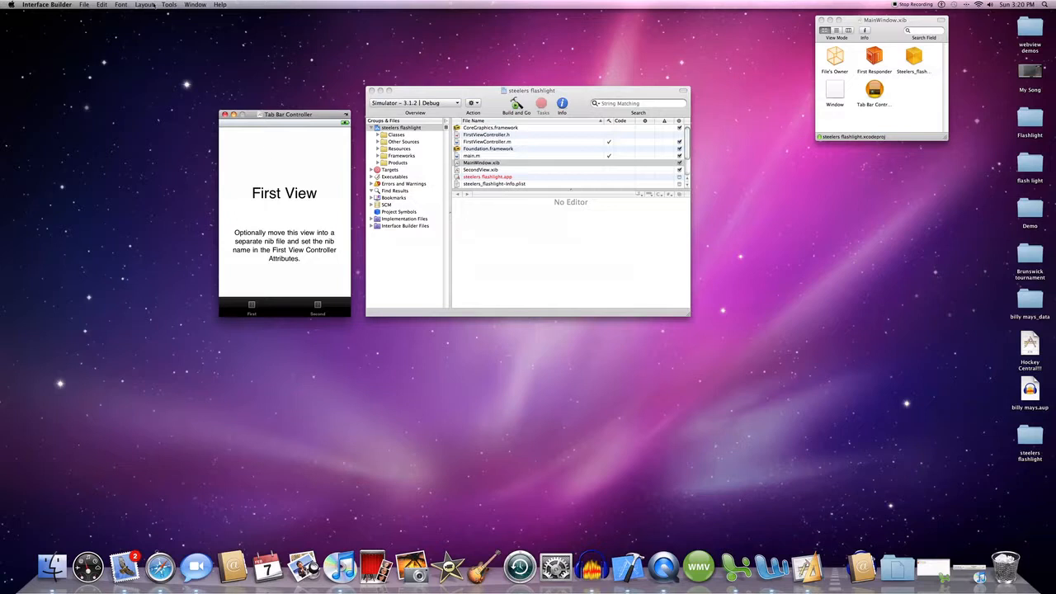
{"action": "left_click", "coordinate": [169, 4]}
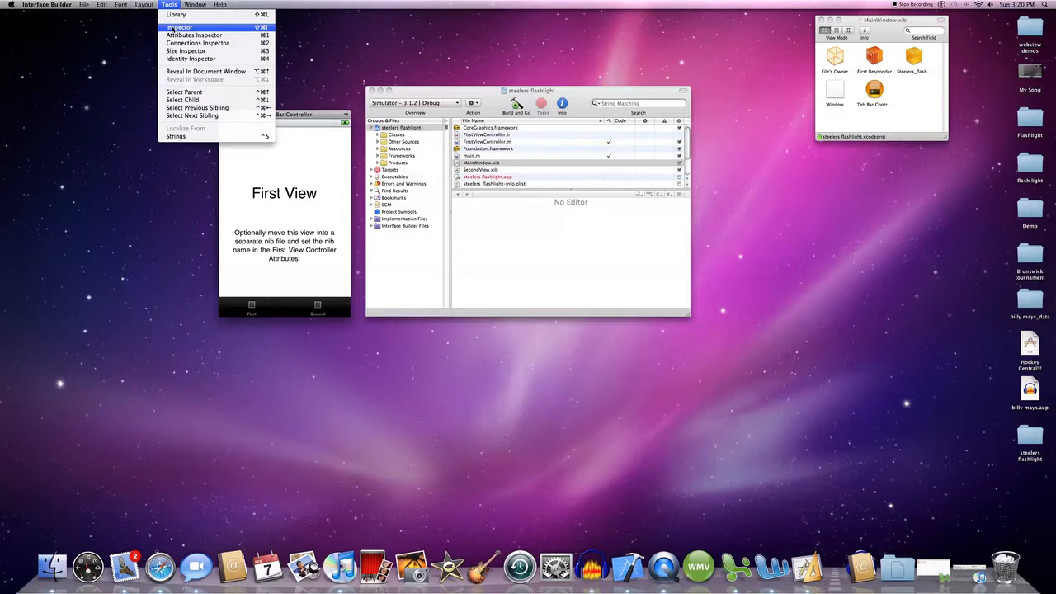
- Show the Inspector and Library, and select First View's placeholder text
{"action": "left_click", "coordinate": [189, 34]}
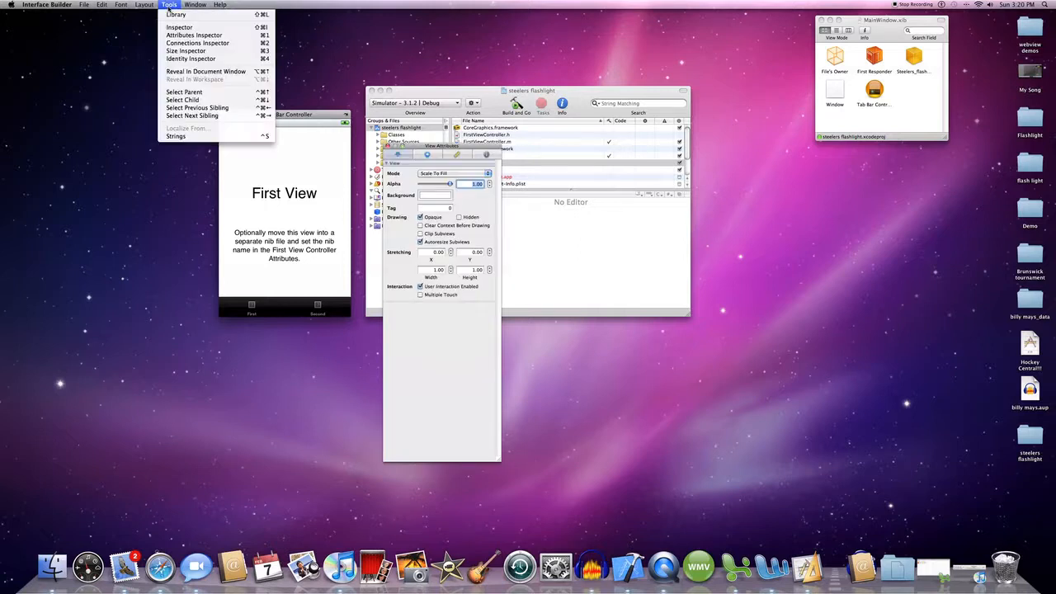
{"action": "left_click", "coordinate": [170, 15]}
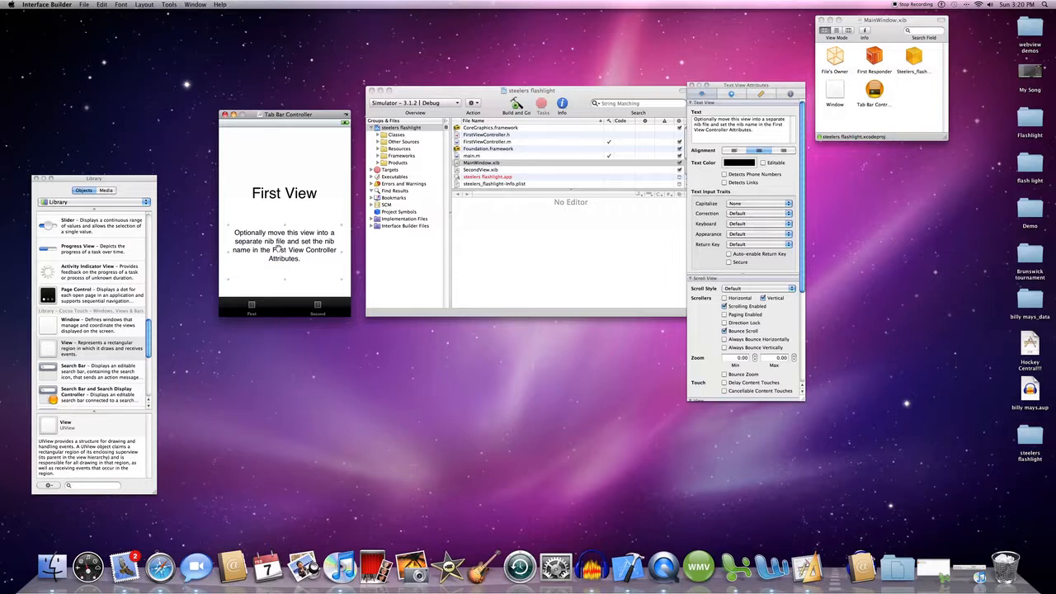
{"action": "left_click", "coordinate": [284, 193]}
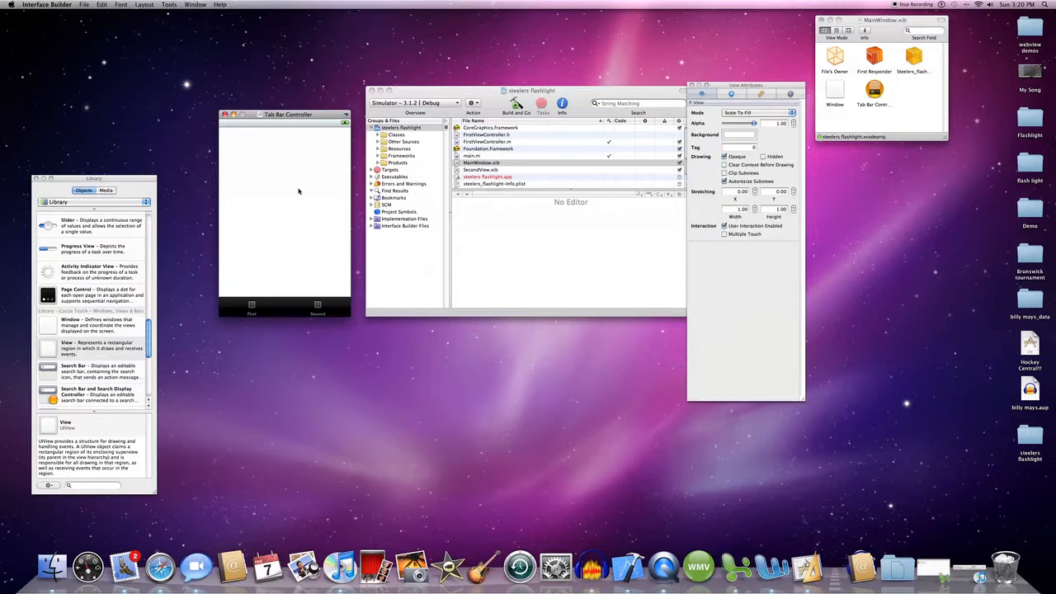
{"action": "mouse_move", "coordinate": [284, 279]}
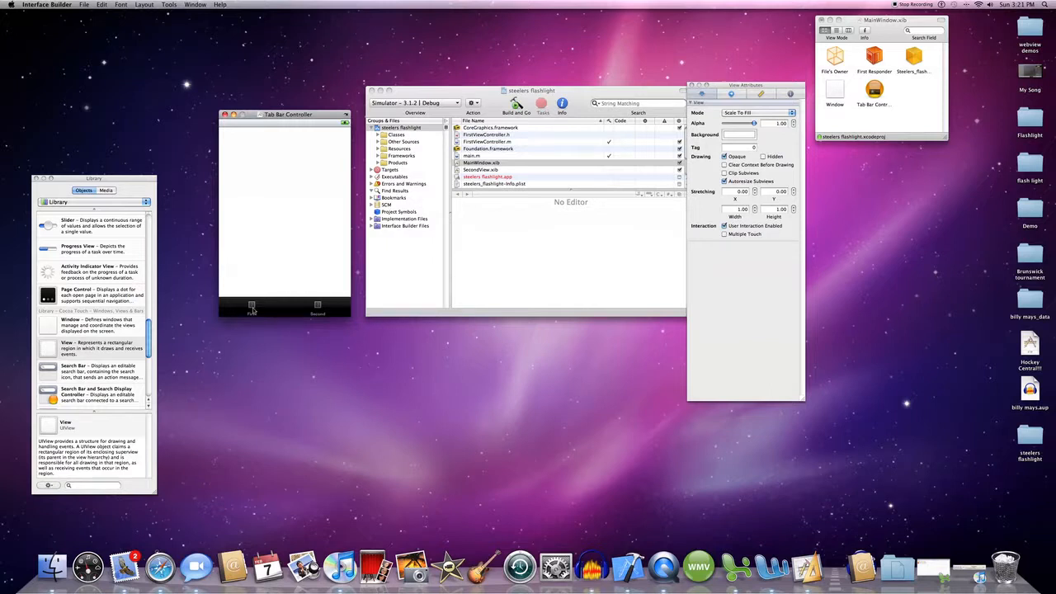
{"action": "scroll", "scroll_direction": "down", "scroll_amount": 3}
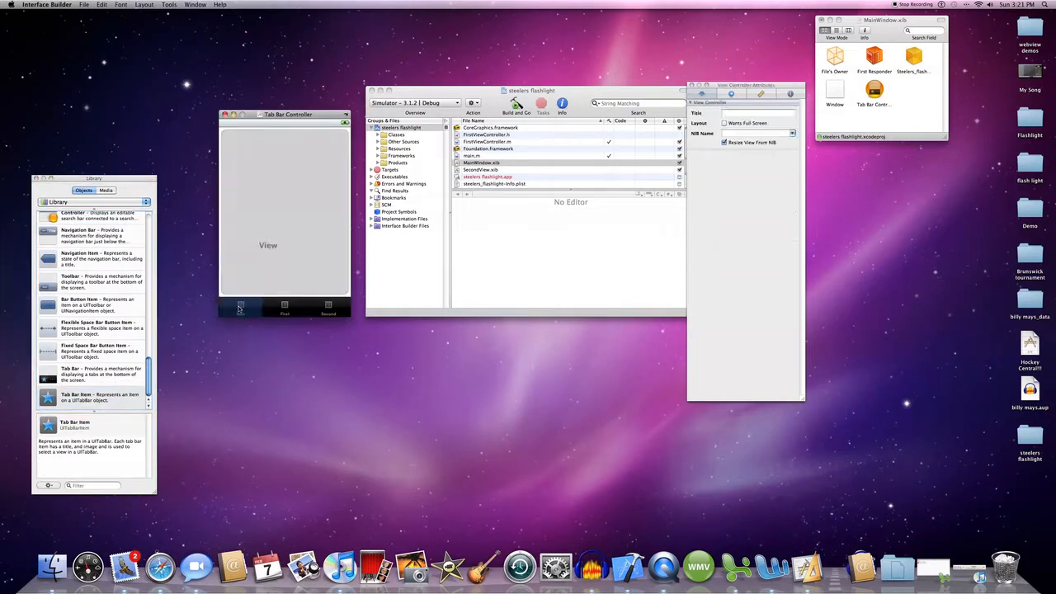
- Select the new tab's bar item and title it 'Main'
{"action": "left_click", "coordinate": [240, 311]}
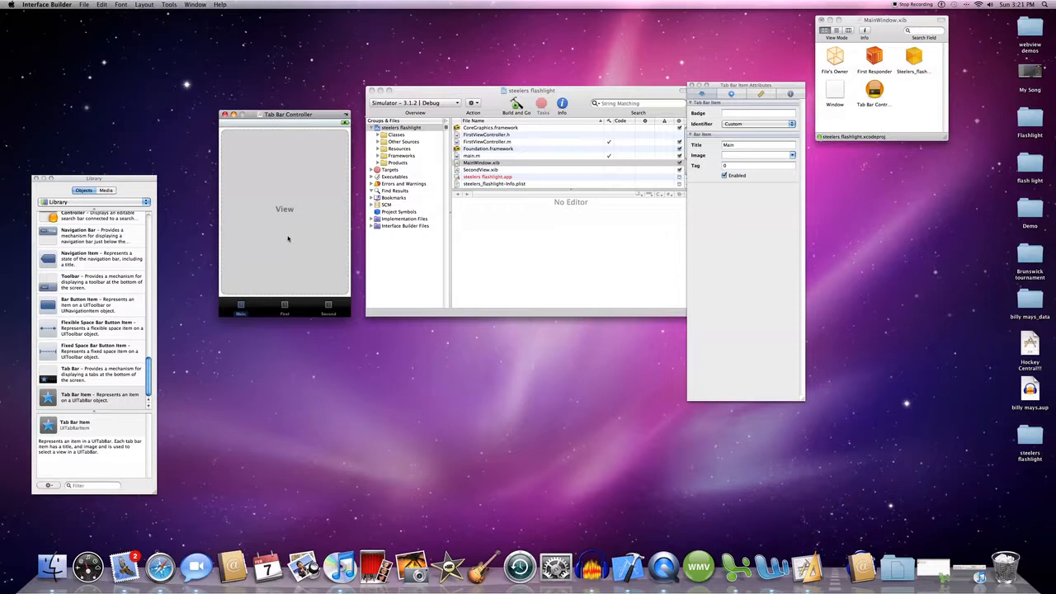
{"action": "mouse_move", "coordinate": [287, 222]}
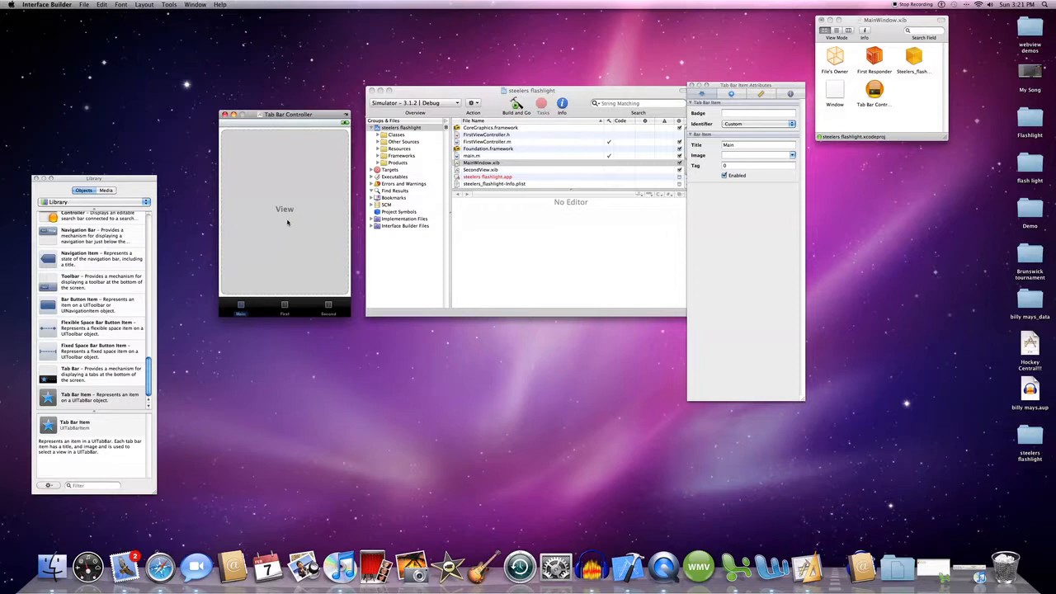
{"action": "mouse_move", "coordinate": [231, 264]}
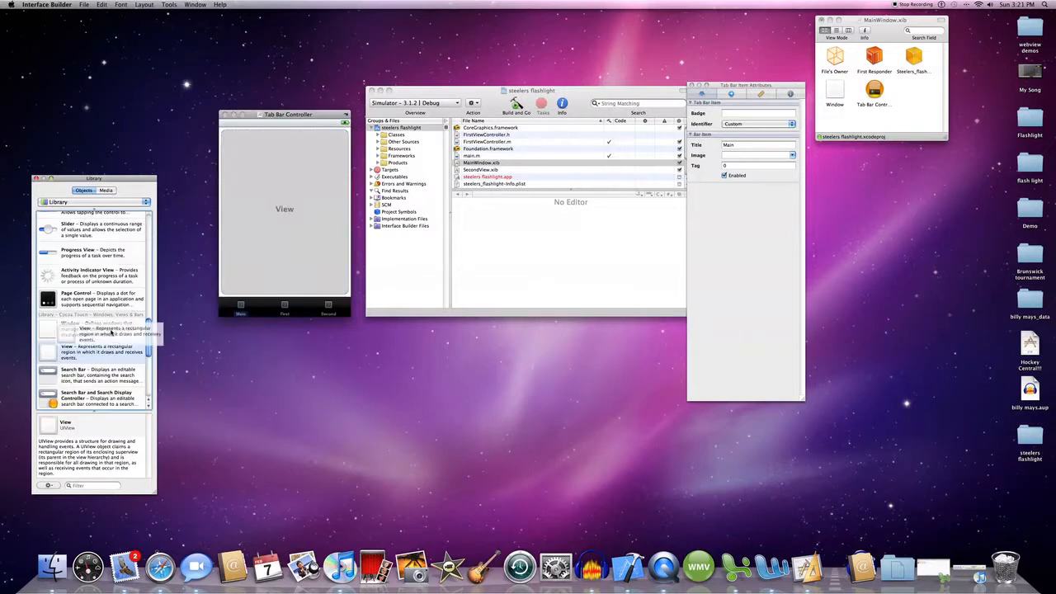
- Add a navigation bar titled 'Go Steelers!!!' to the Main tab's view
{"action": "scroll", "scroll_direction": "down", "scroll_amount": 3}
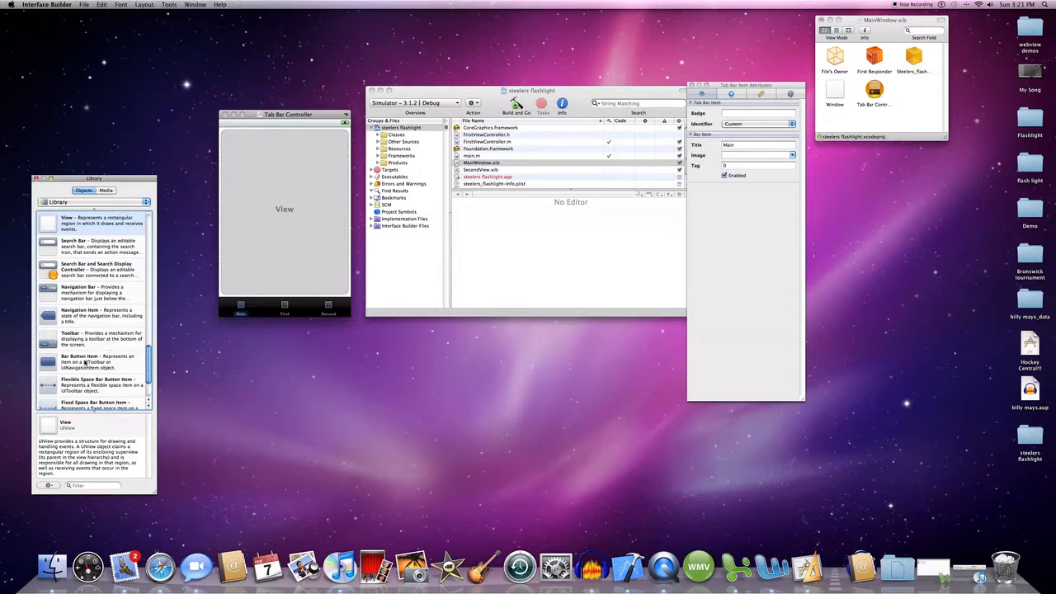
{"action": "left_click_drag", "start_coordinate": [74, 290], "coordinate": [297, 140]}
{"action": "type", "text": "G"}
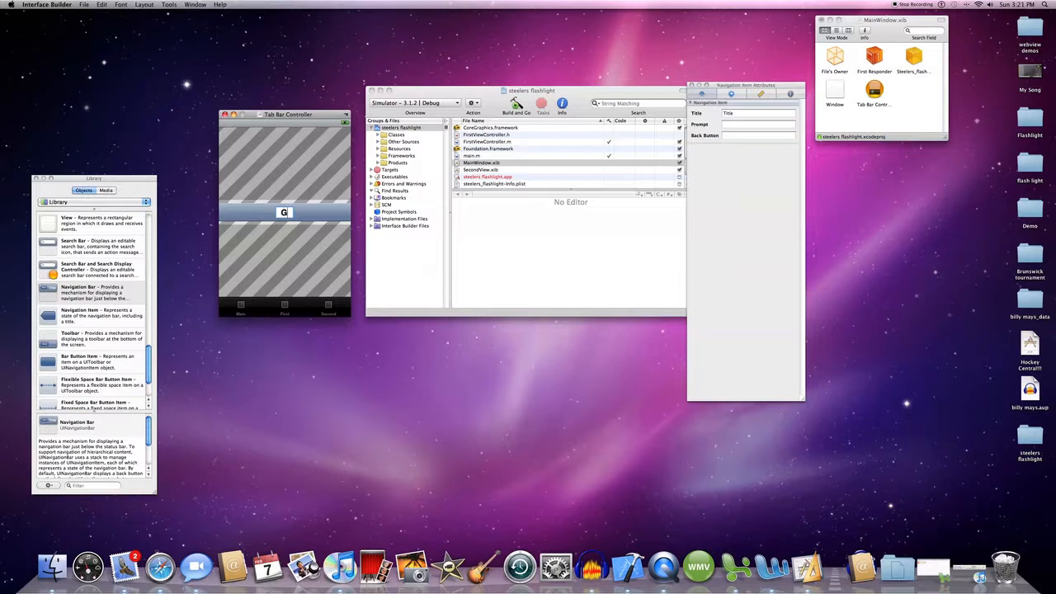
{"action": "type", "text": "o Steelers"}
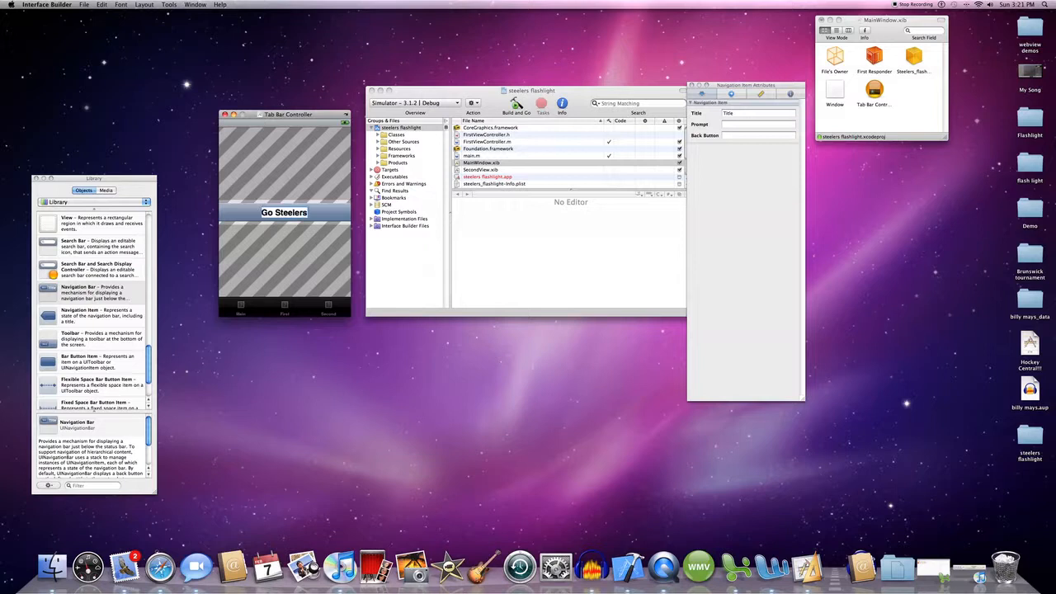
{"action": "type", "text": "Go Steelers!!!"}
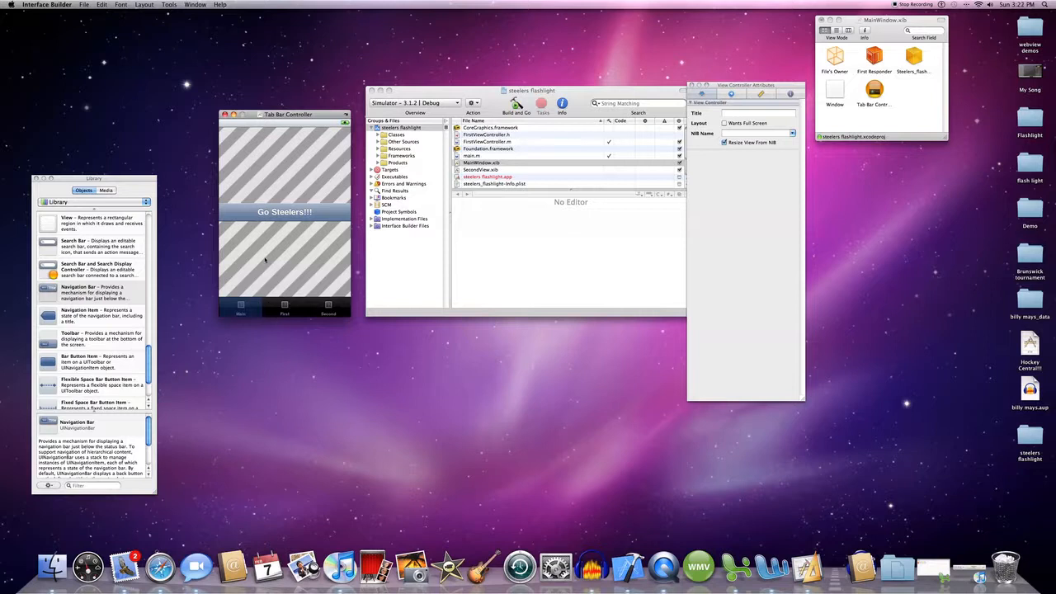
{"action": "left_click", "coordinate": [284, 307]}
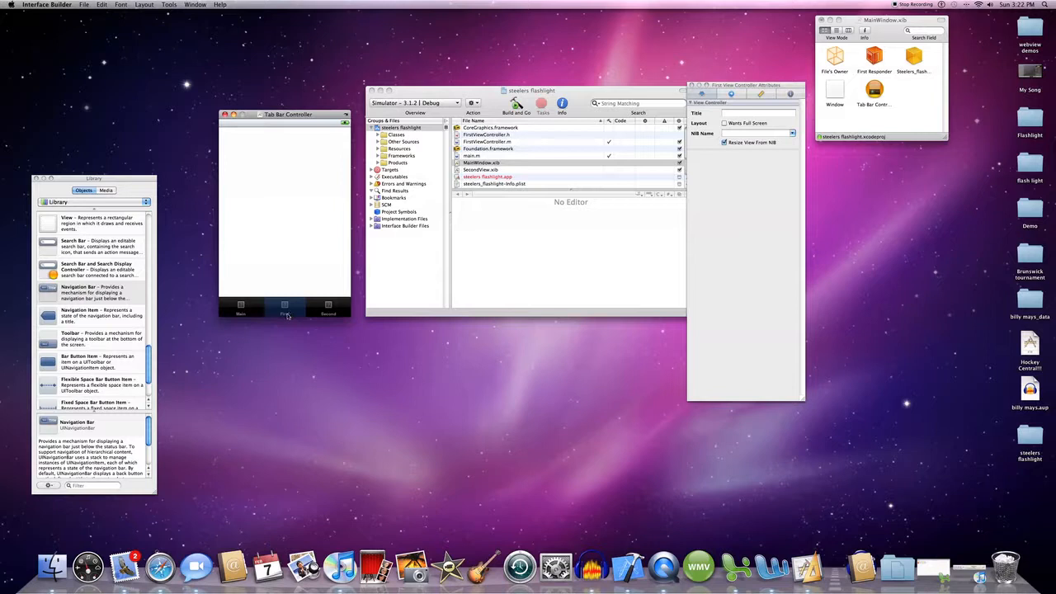
{"action": "mouse_move", "coordinate": [283, 269]}
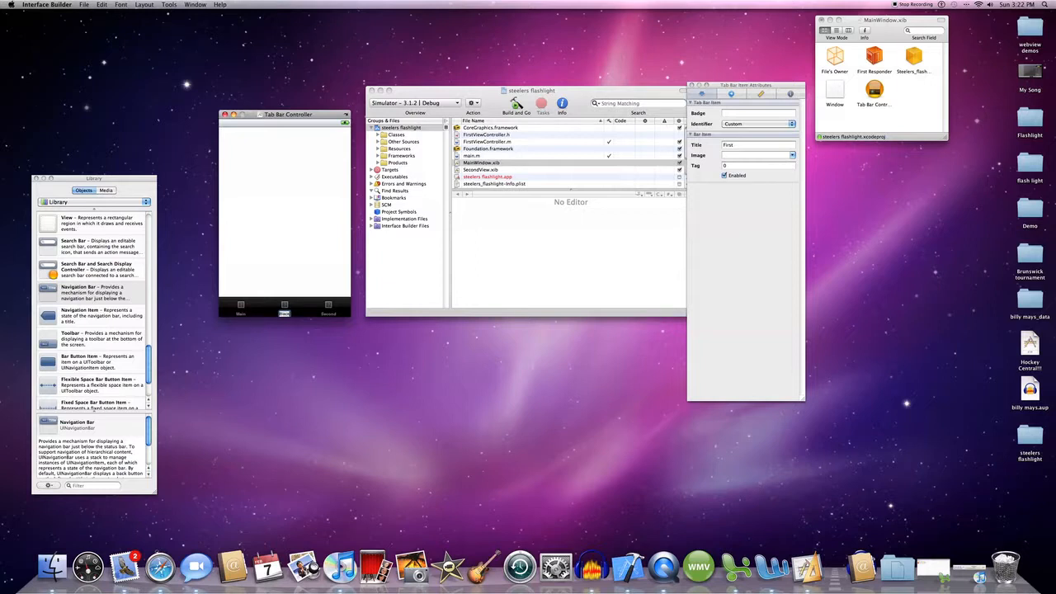
- Select the second tab bar item to edit its title
{"action": "left_click", "coordinate": [327, 309]}
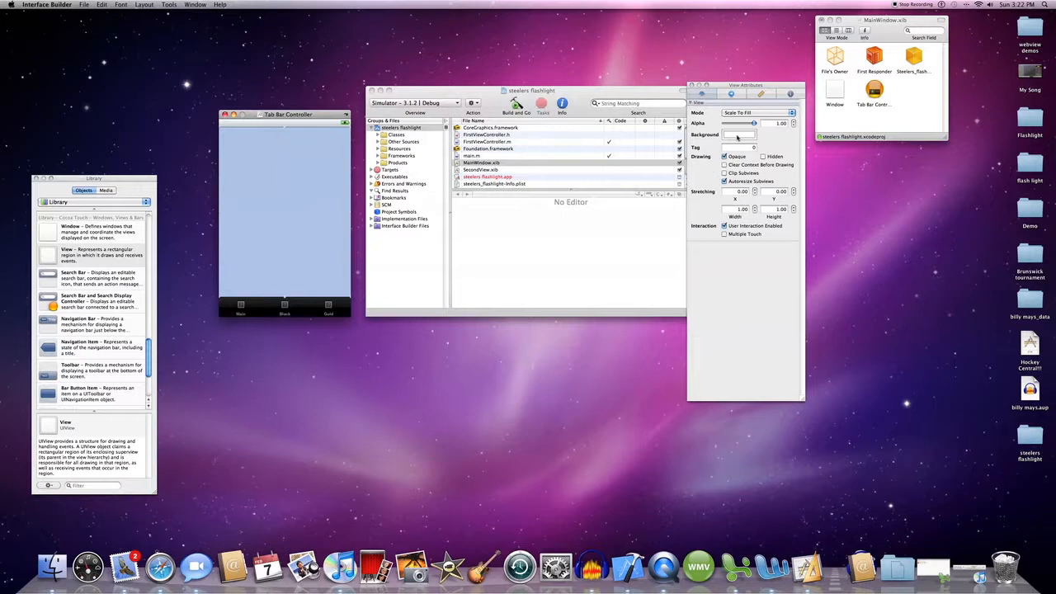
- Darken the Black tab's view background to pure black, then choose a background colour for the Gold tab
{"action": "left_click", "coordinate": [738, 135]}
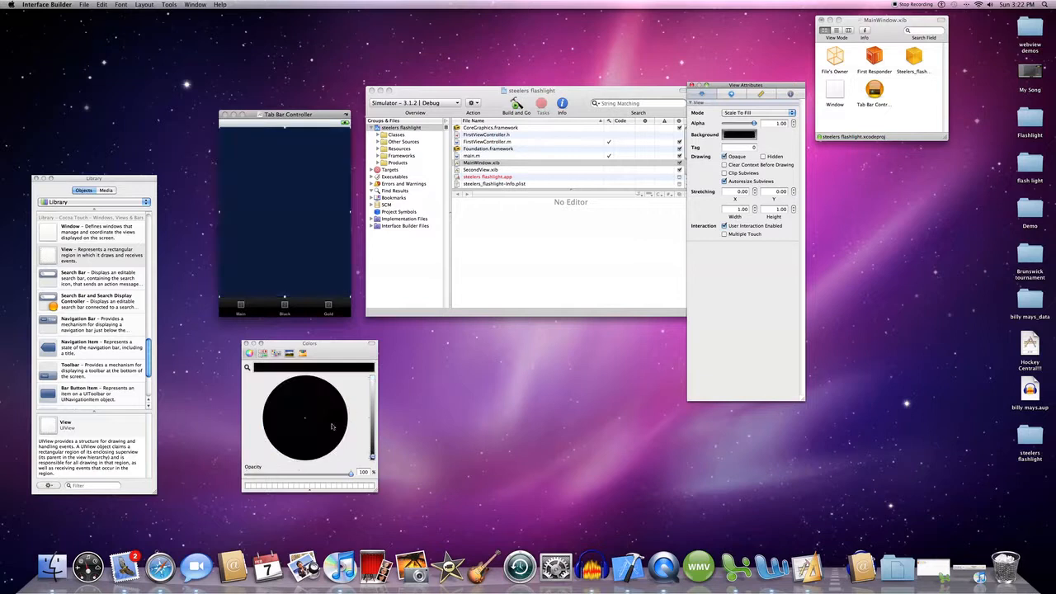
{"action": "mouse_move", "coordinate": [303, 428]}
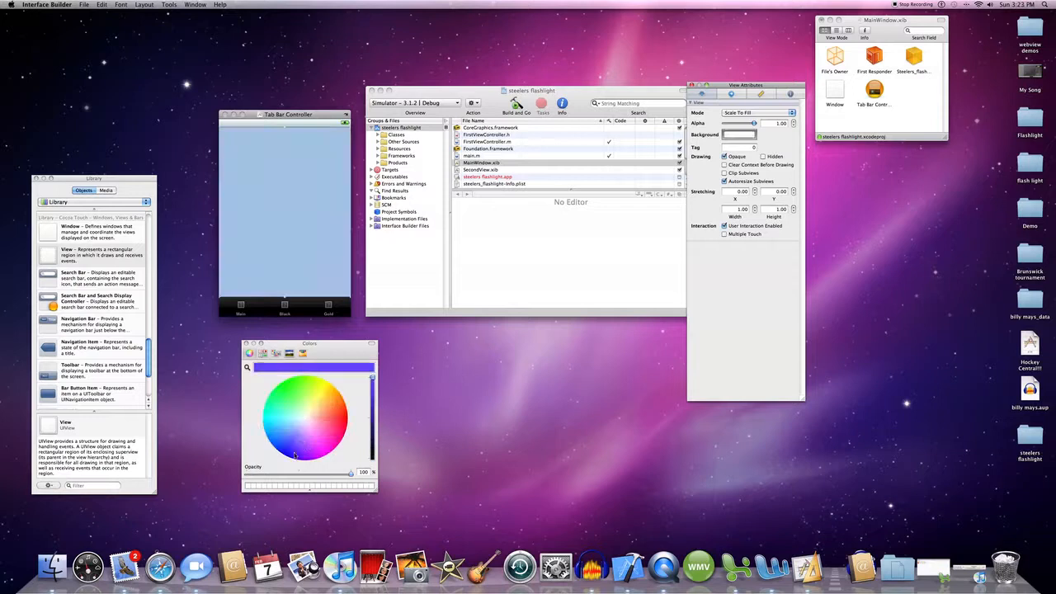
{"action": "left_click_drag", "start_coordinate": [372, 371], "coordinate": [372, 458]}
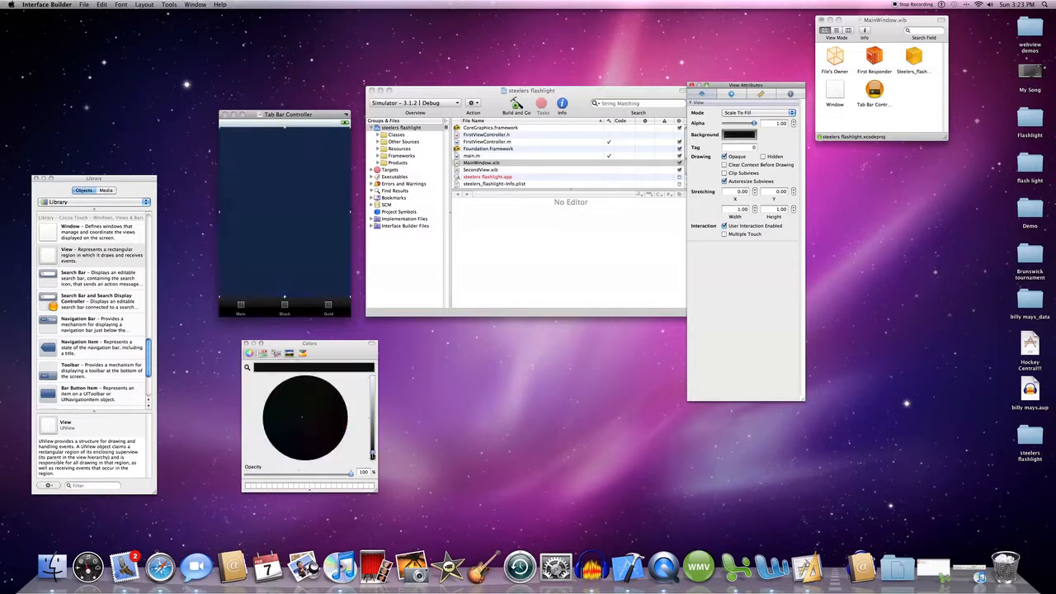
{"action": "left_click", "coordinate": [284, 308]}
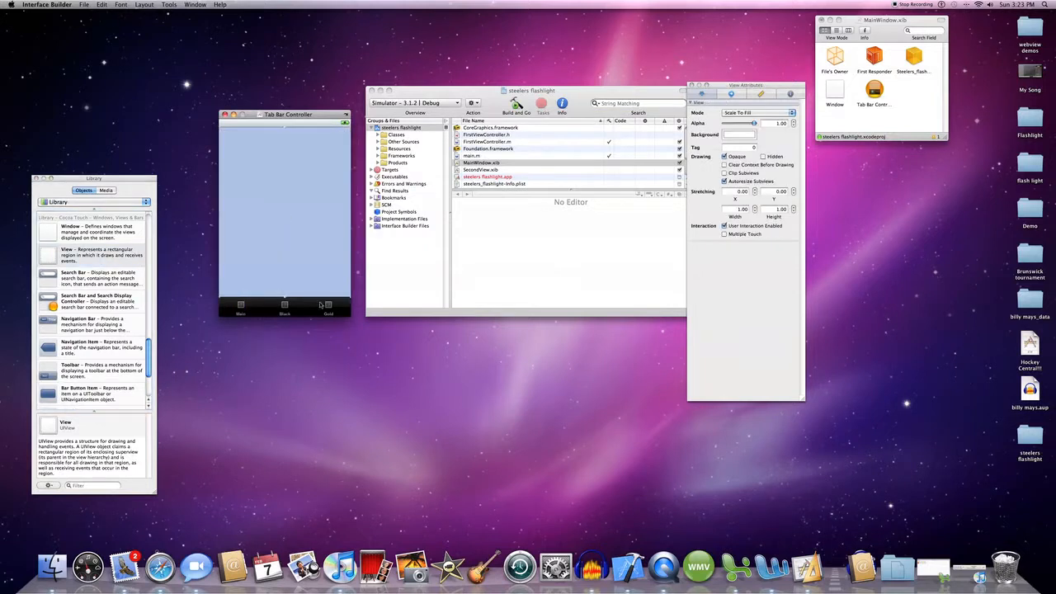
{"action": "left_click", "coordinate": [738, 135]}
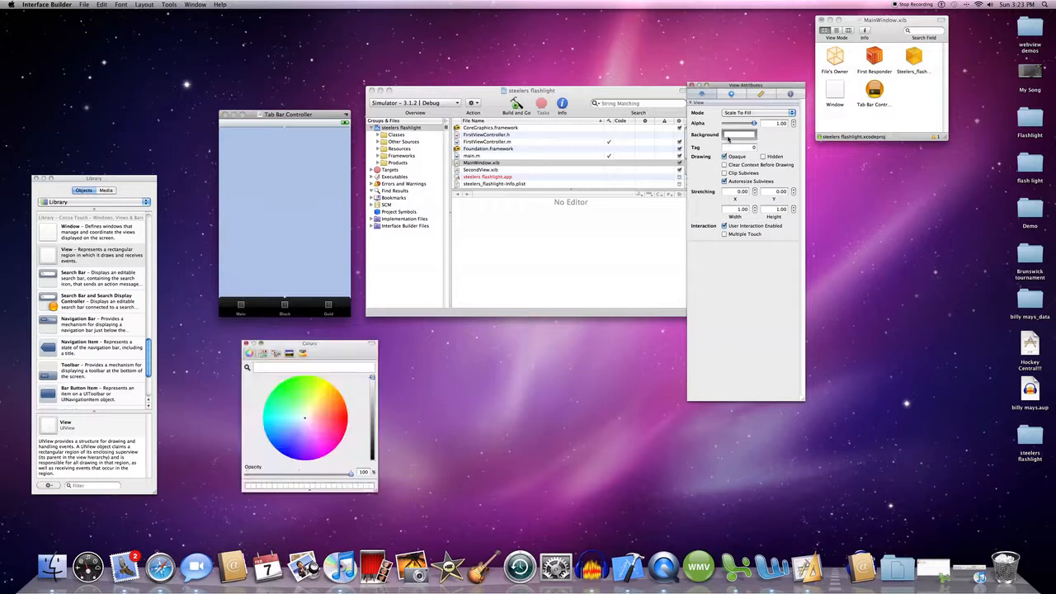
{"action": "left_click", "coordinate": [320, 388]}
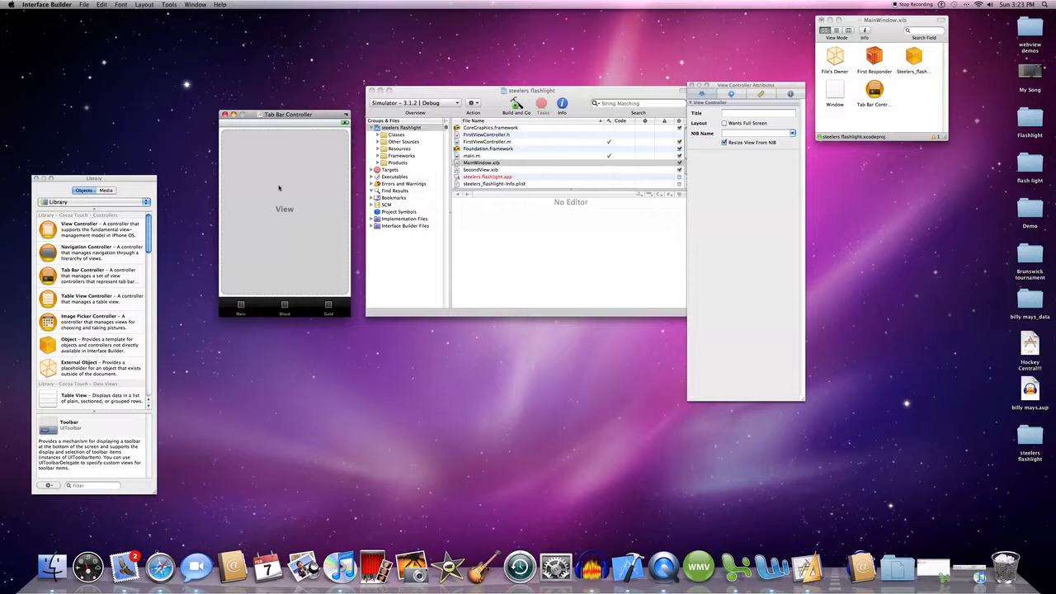
{"action": "mouse_move", "coordinate": [402, 190]}
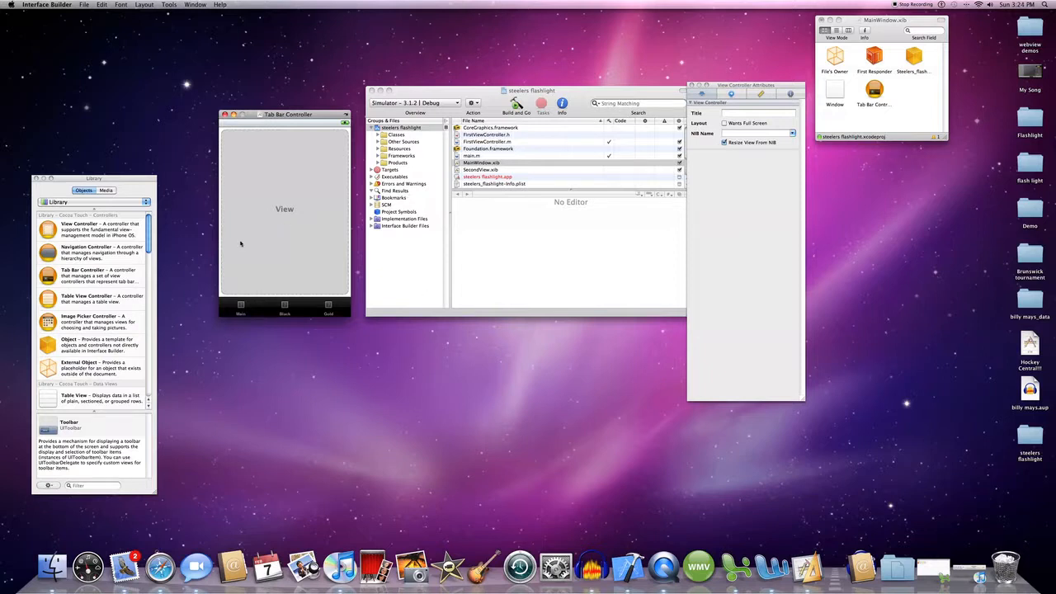
{"action": "mouse_move", "coordinate": [306, 230]}
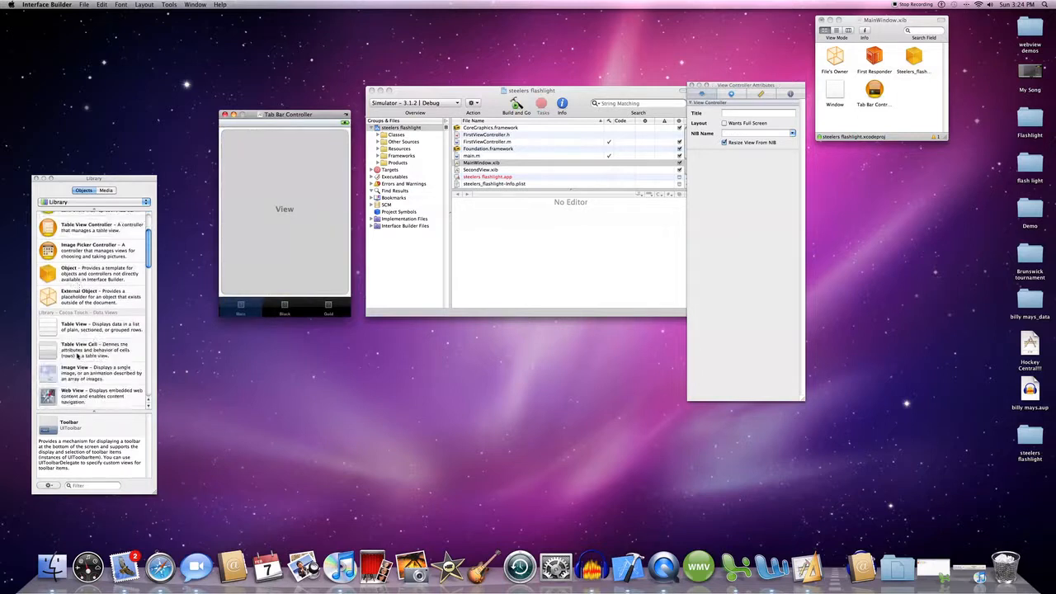
- Drag a Round Rect Button from the Library into the middle of the Main view
{"action": "scroll", "scroll_direction": "down", "scroll_amount": 3}
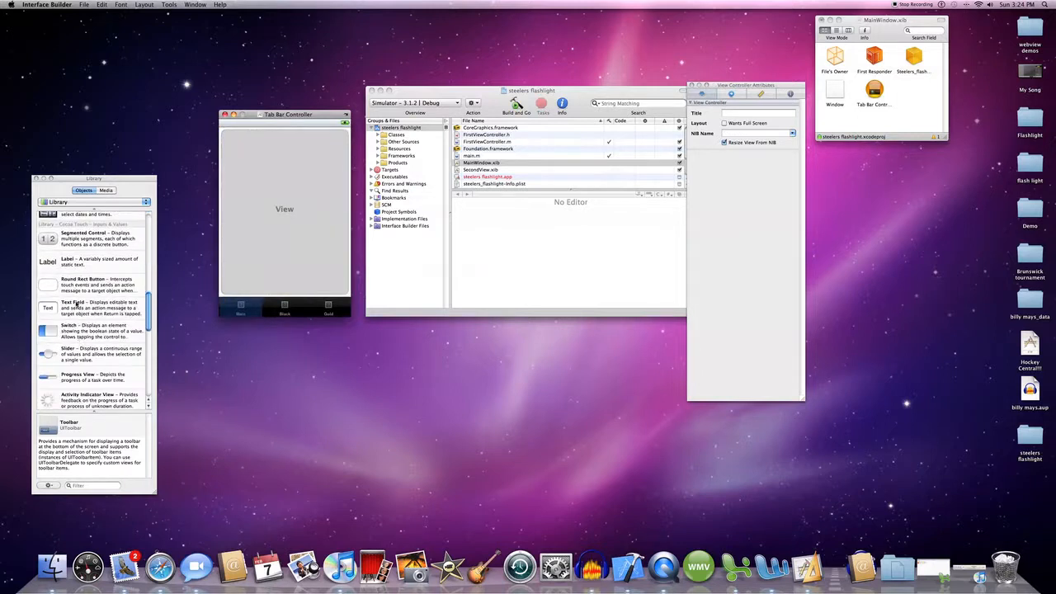
{"action": "left_click_drag", "start_coordinate": [47, 285], "coordinate": [284, 210]}
{"action": "type", "text": "Go Steelers!!!"}
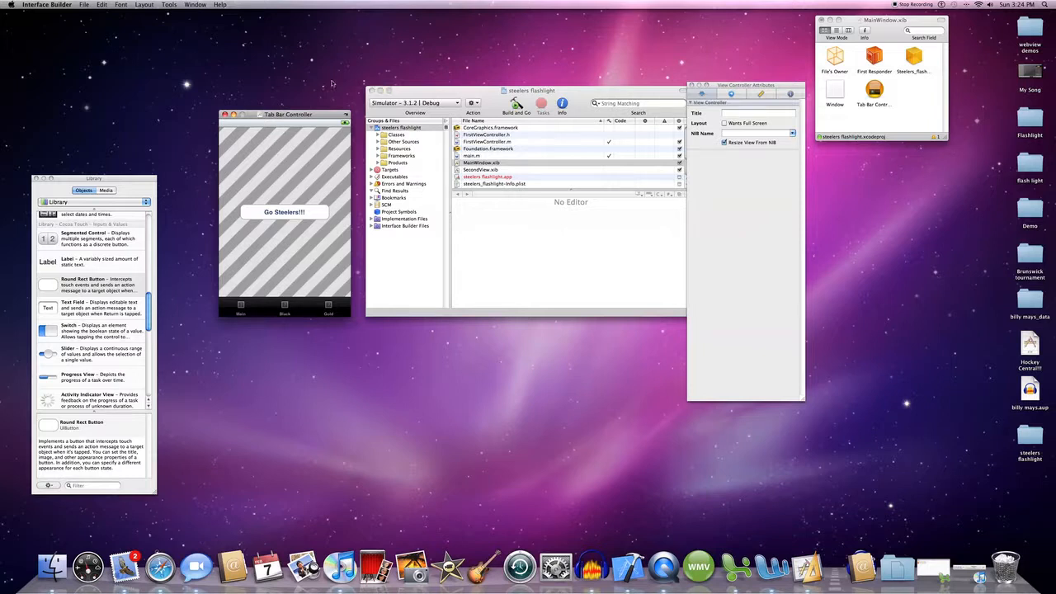
- Save the interface file from the File menu
{"action": "left_click", "coordinate": [85, 5]}
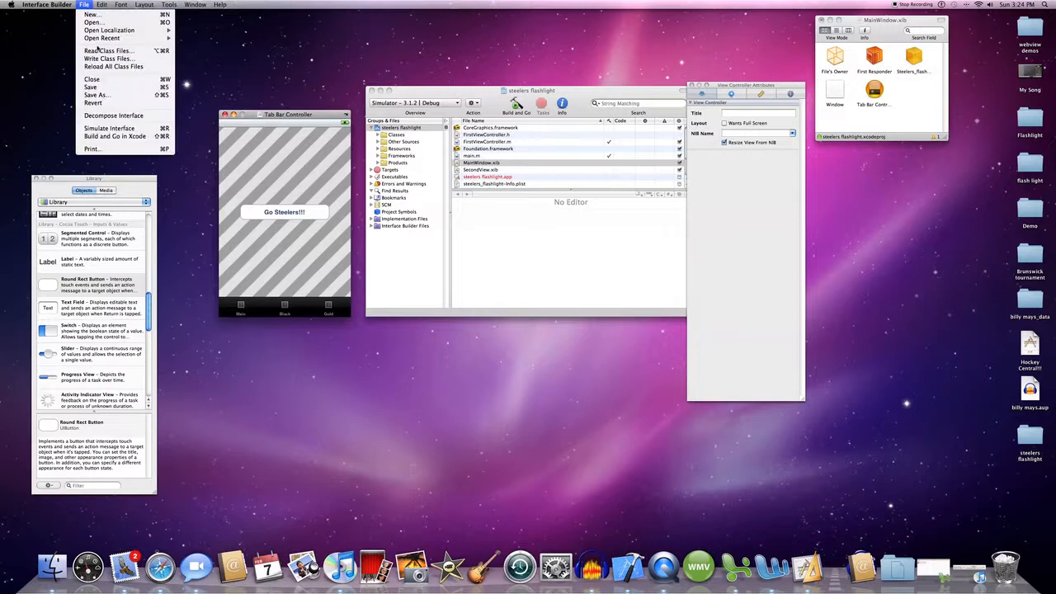
{"action": "left_click", "coordinate": [103, 91]}
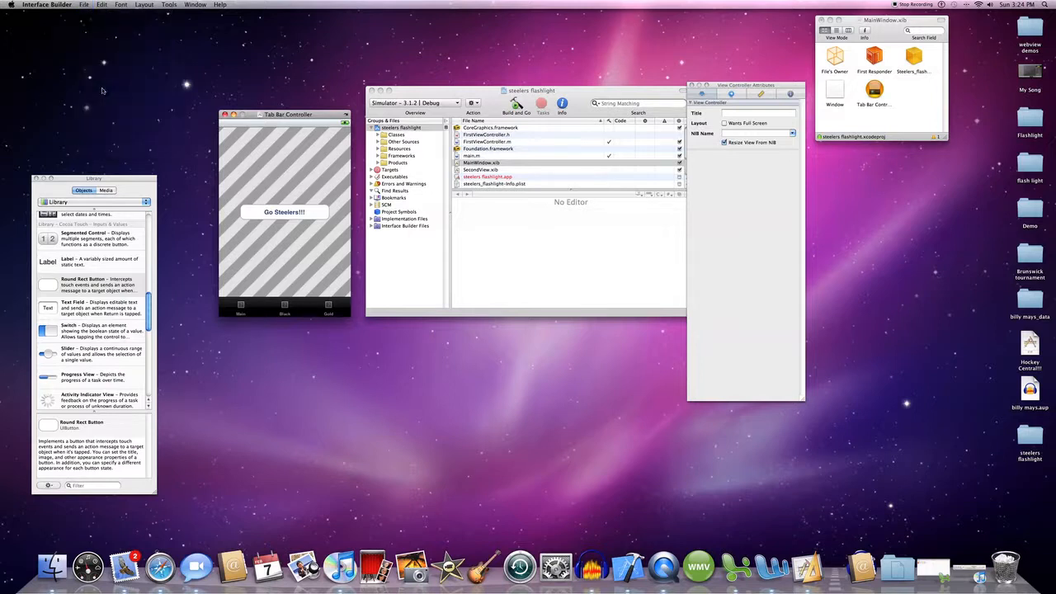
{"action": "mouse_move", "coordinate": [1009, 442]}
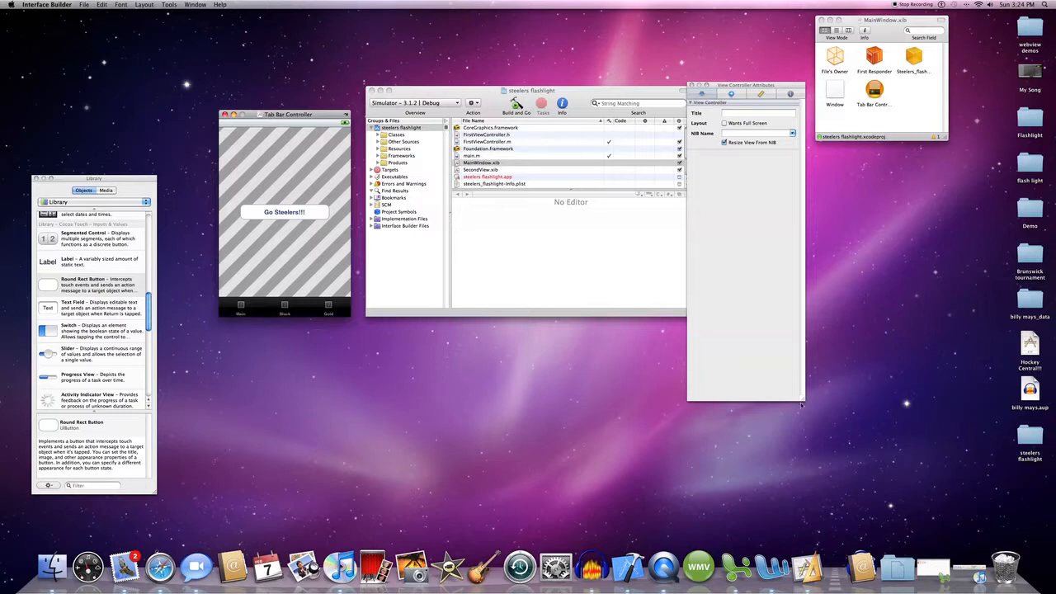
{"action": "mouse_move", "coordinate": [774, 197]}
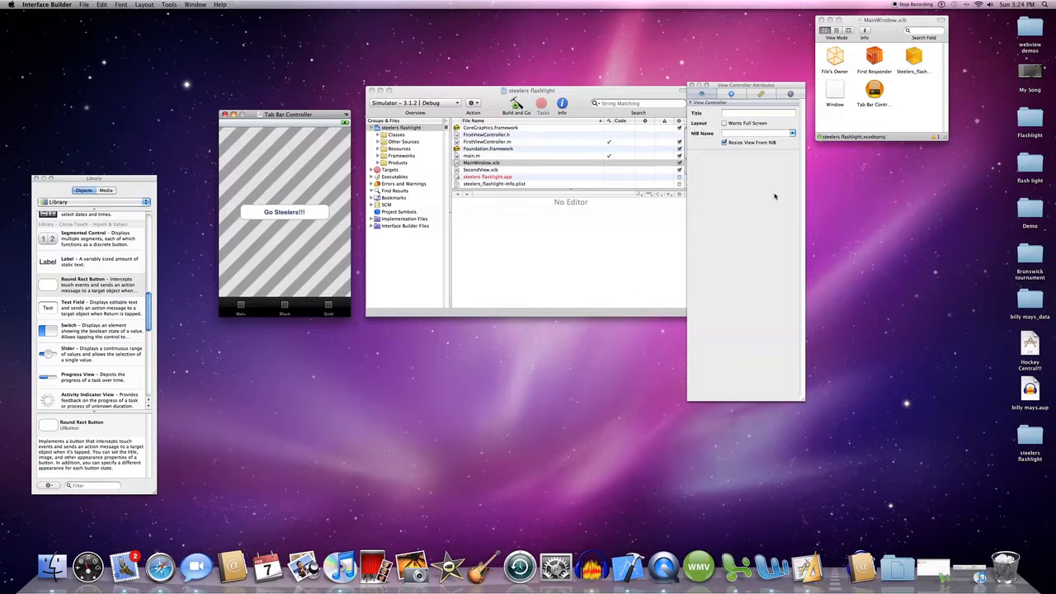
{"action": "mouse_move", "coordinate": [681, 225]}
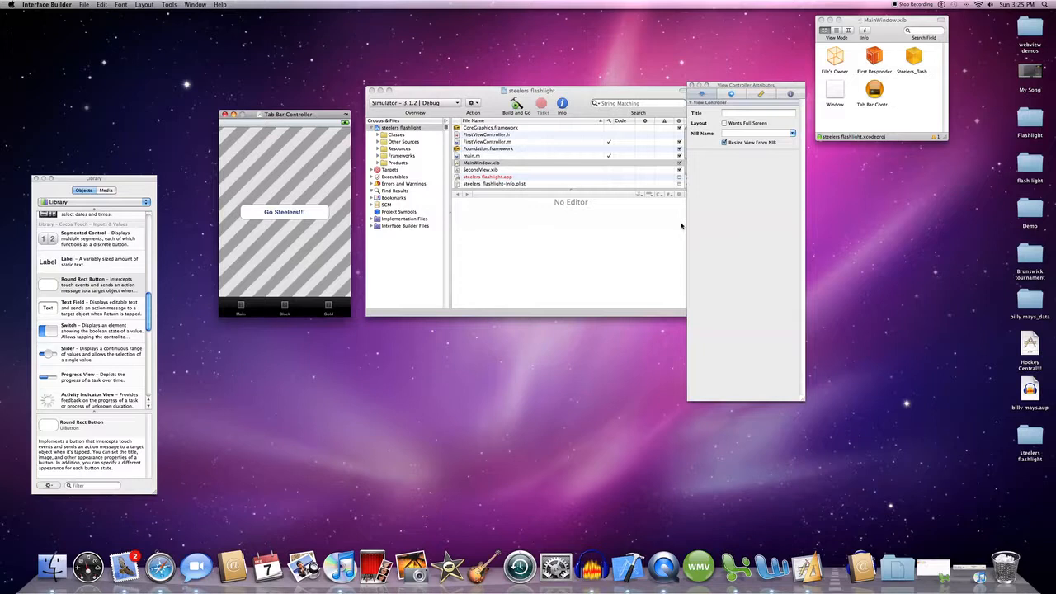
{"action": "mouse_move", "coordinate": [675, 225]}
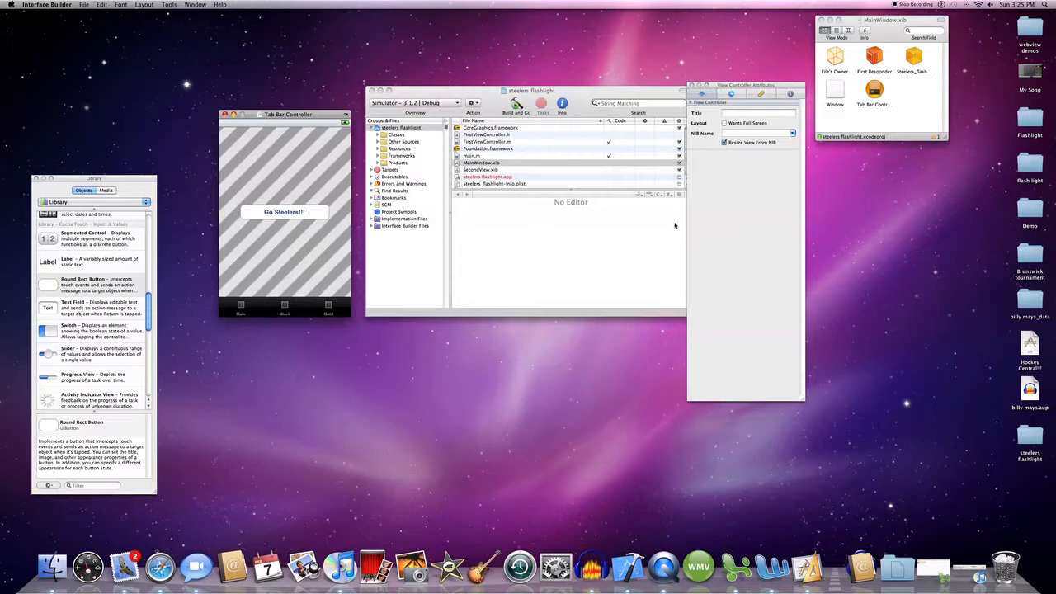